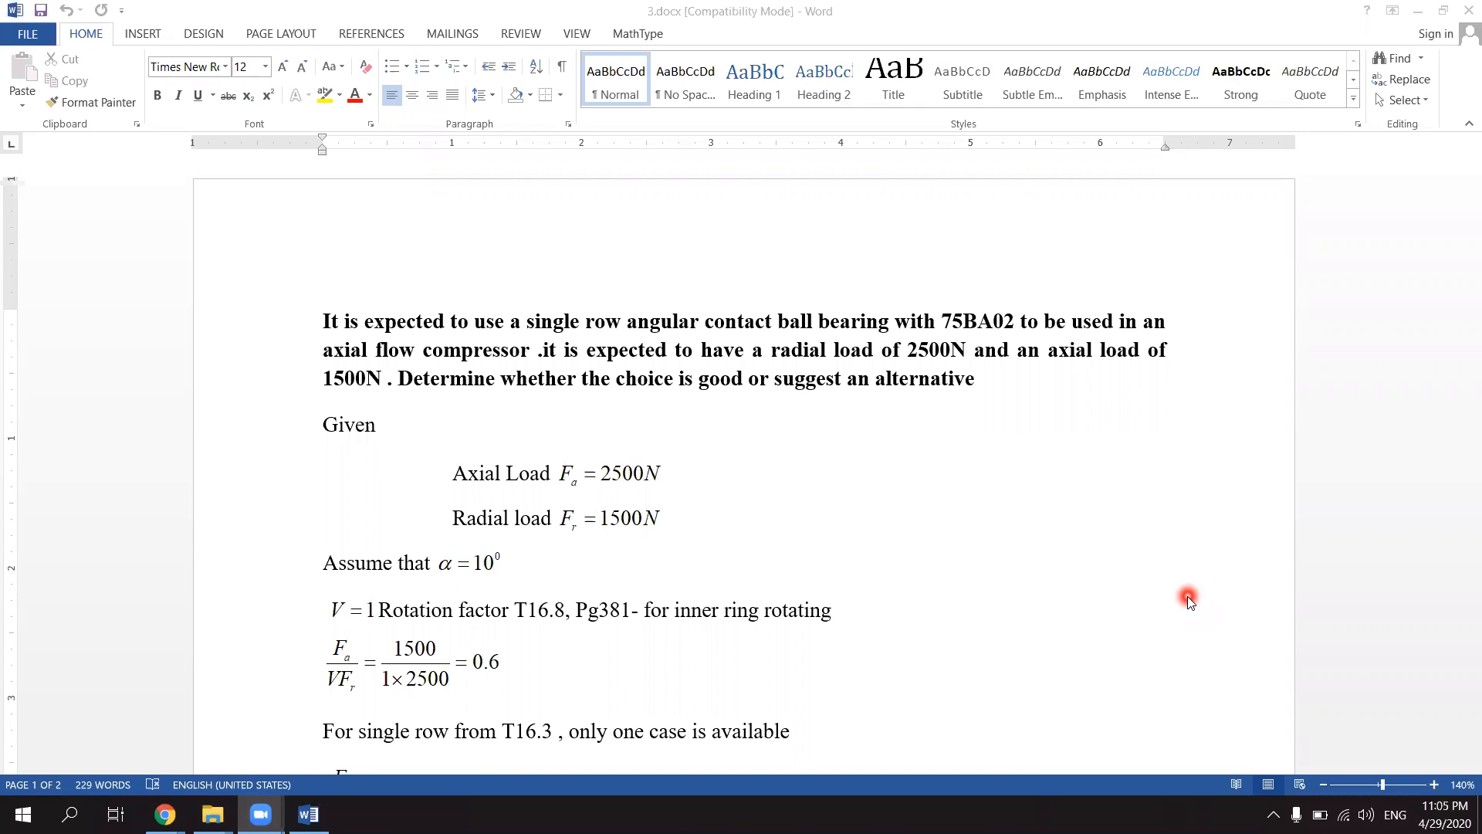
pyautogui.click(337, 331)
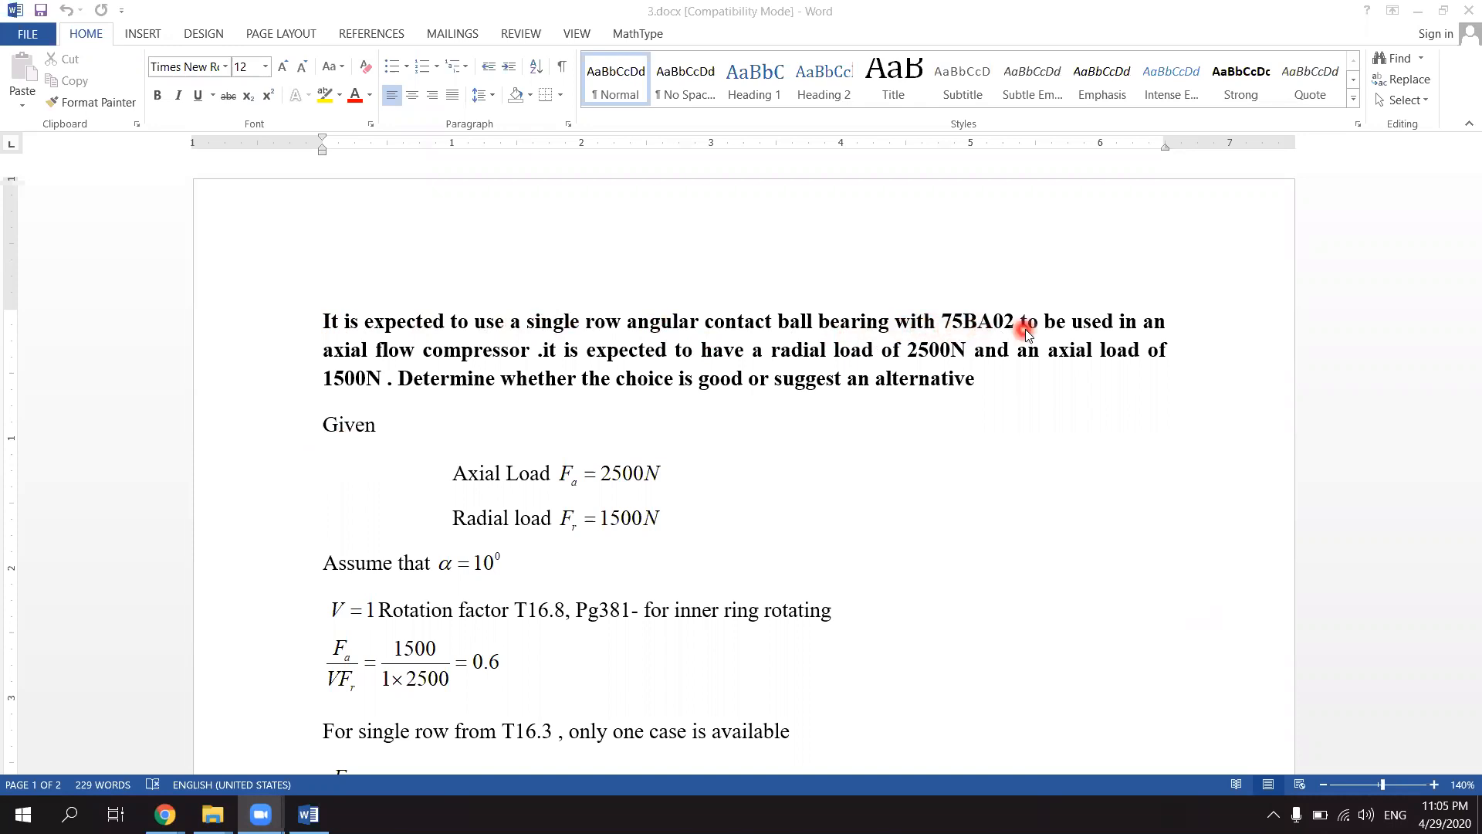
pyautogui.moveTo(1041, 386)
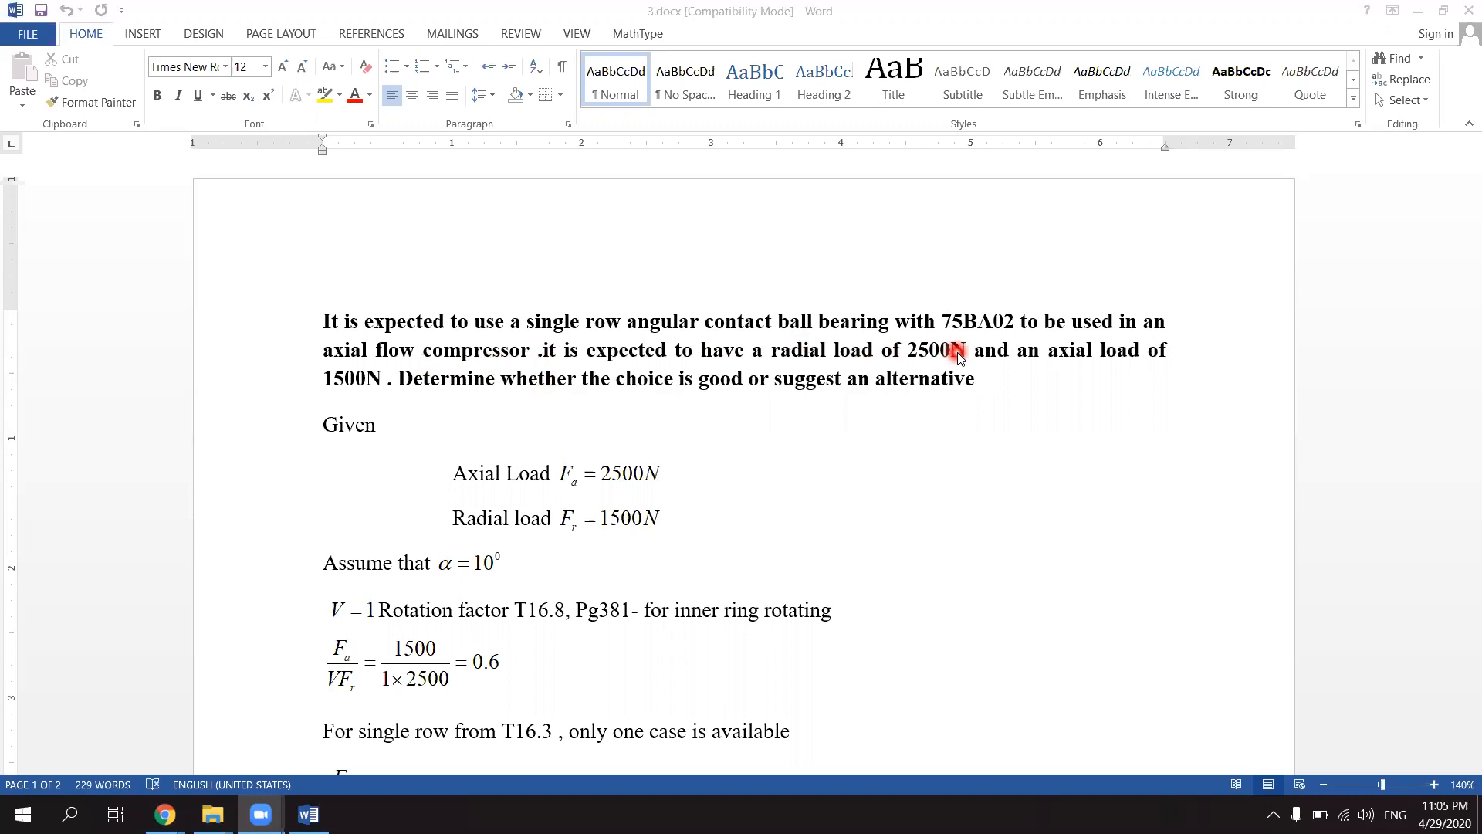
pyautogui.moveTo(1016, 346)
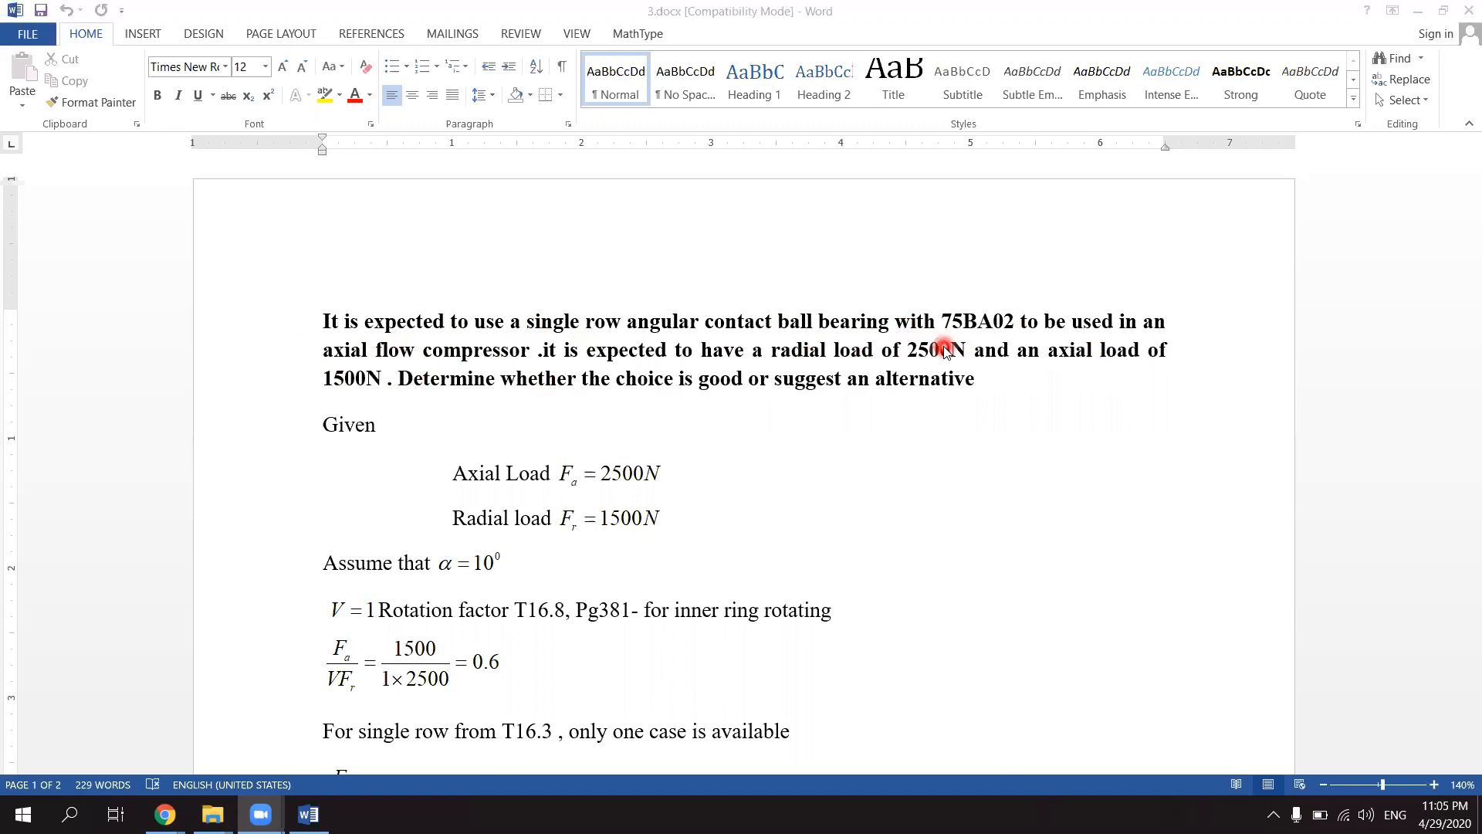
pyautogui.moveTo(557, 370)
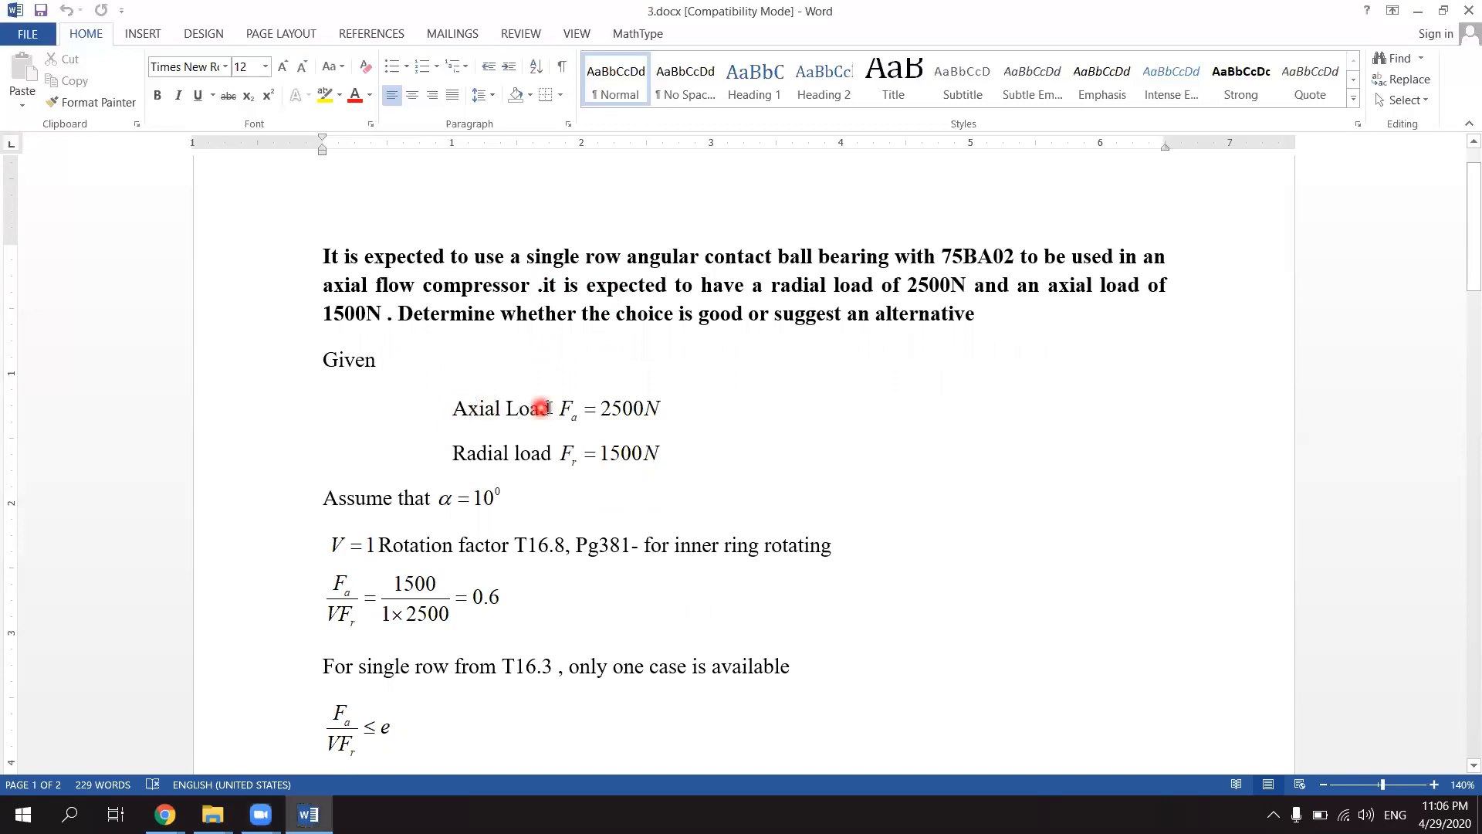
pyautogui.moveTo(645, 426)
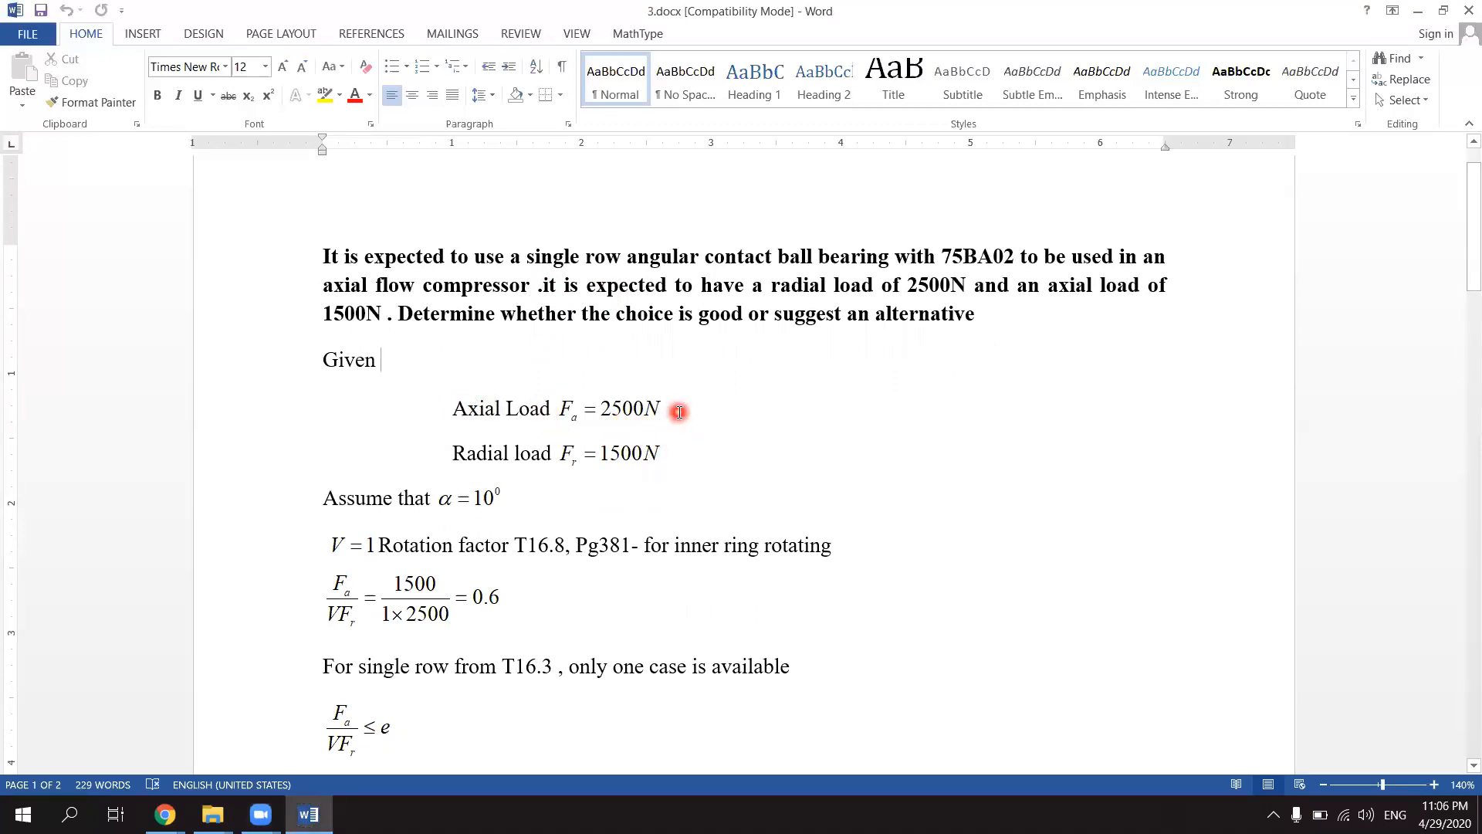
pyautogui.moveTo(655, 453)
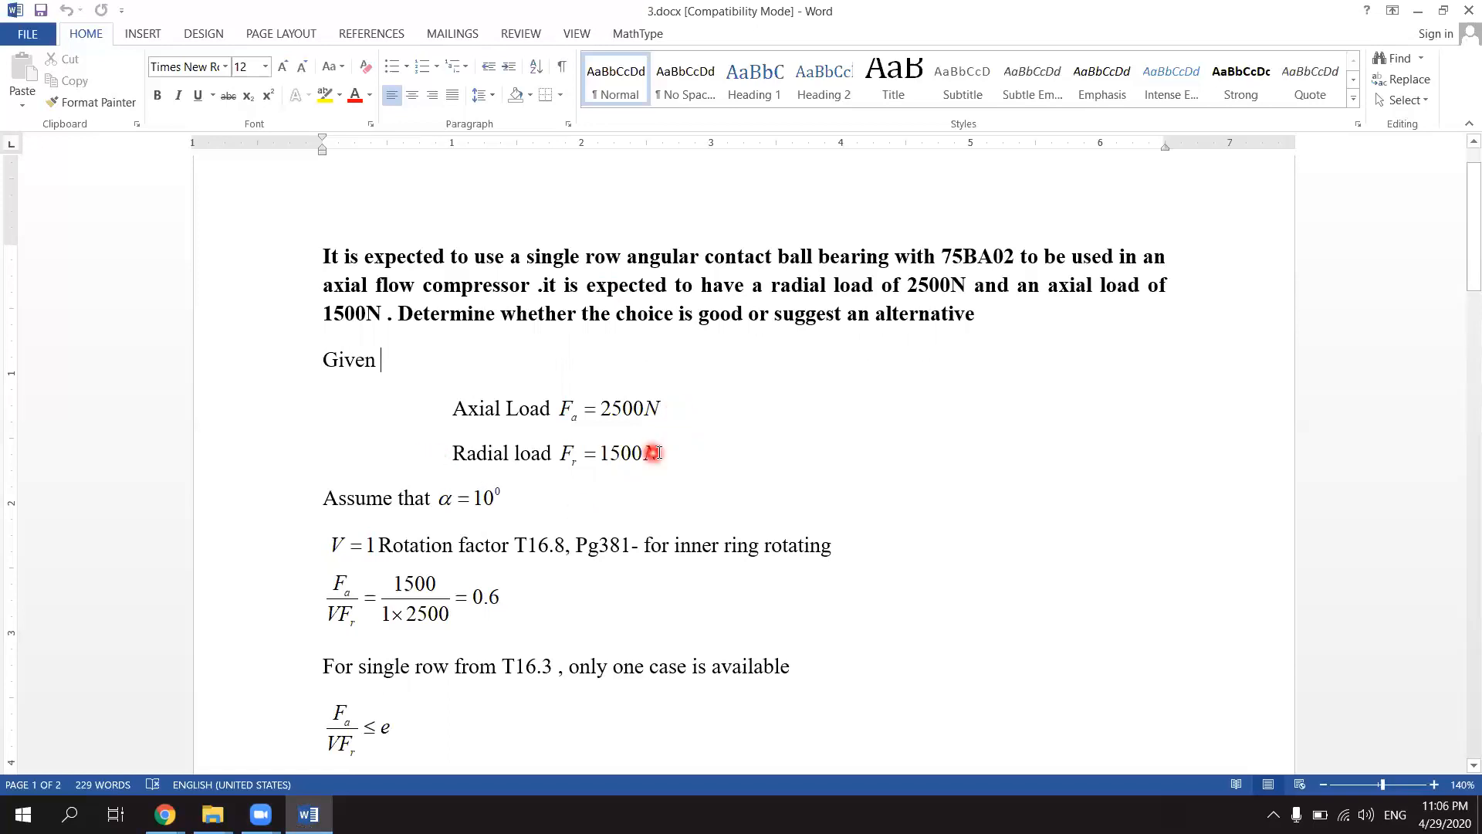
pyautogui.write('N')
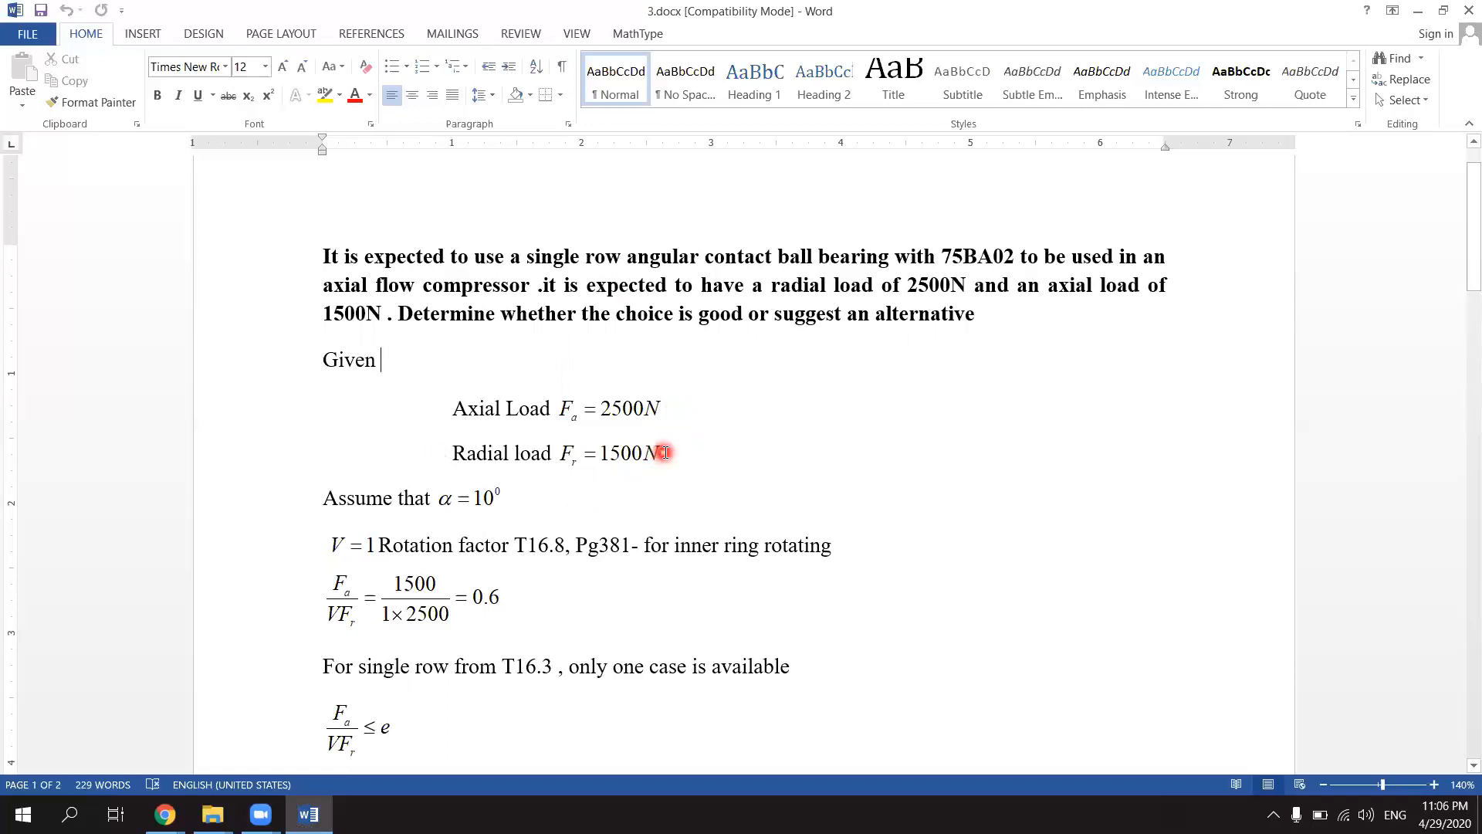
pyautogui.scroll(-3)
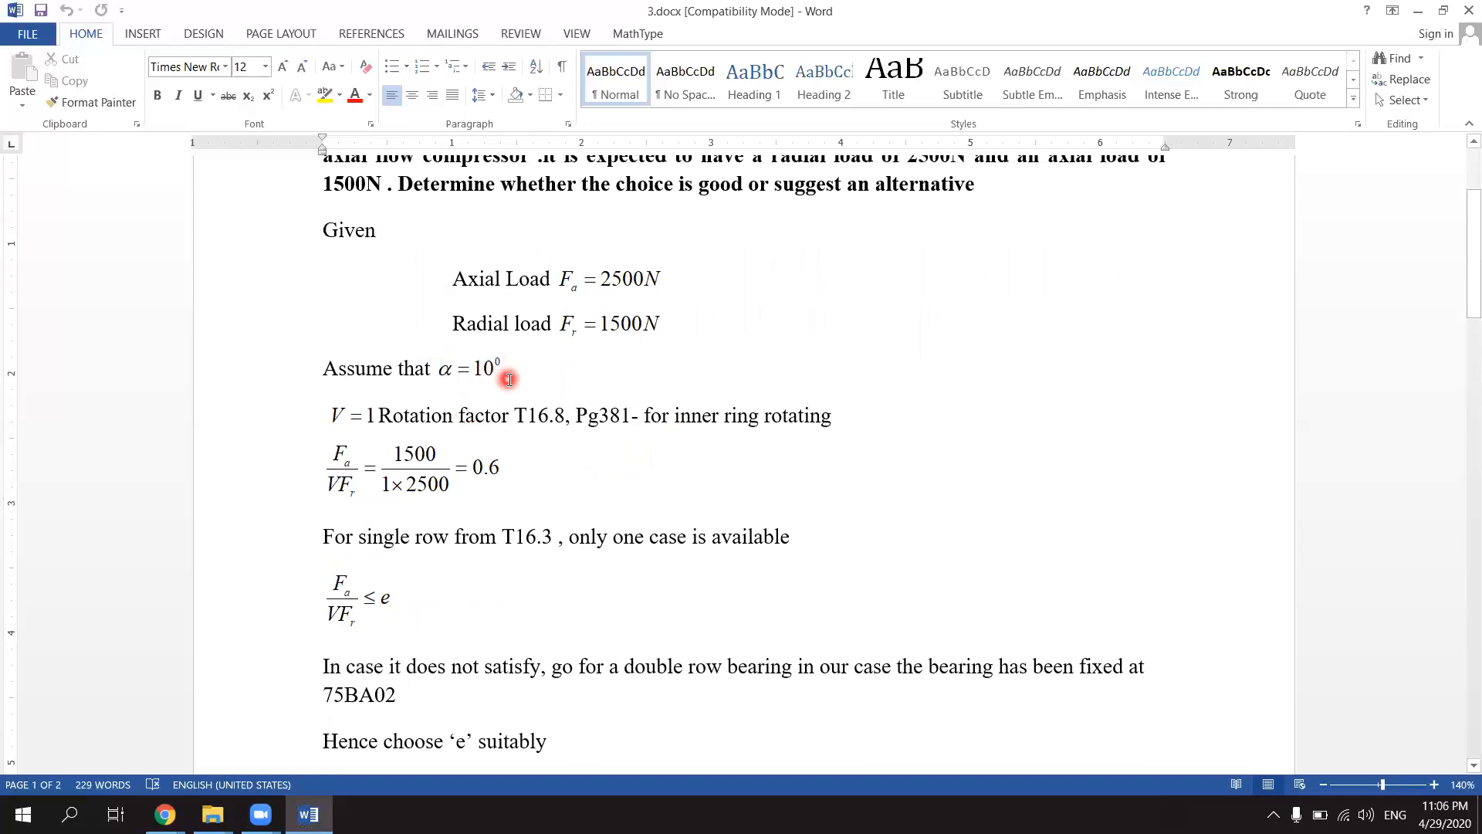
pyautogui.moveTo(517, 359)
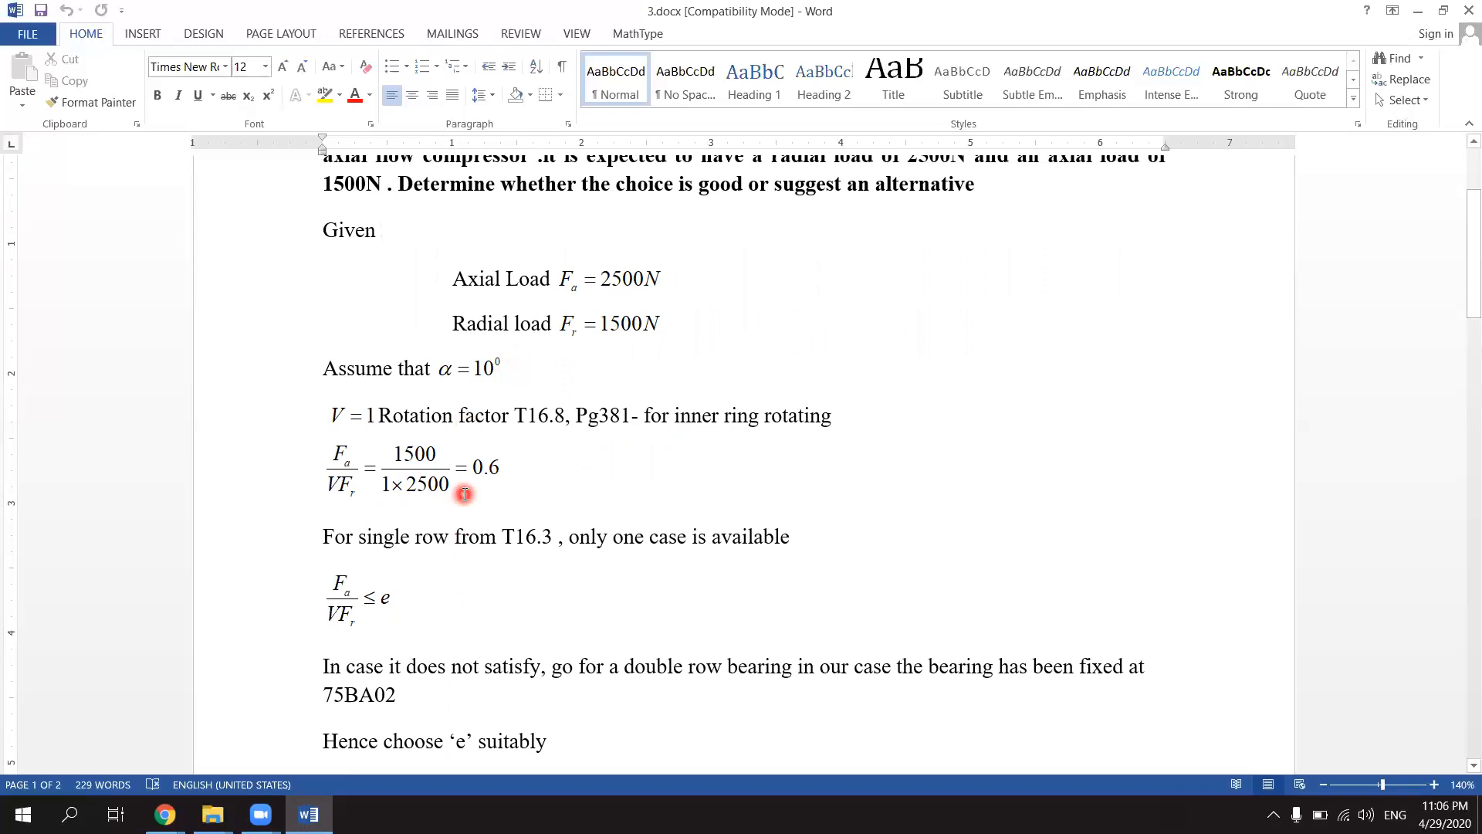
pyautogui.click(380, 230)
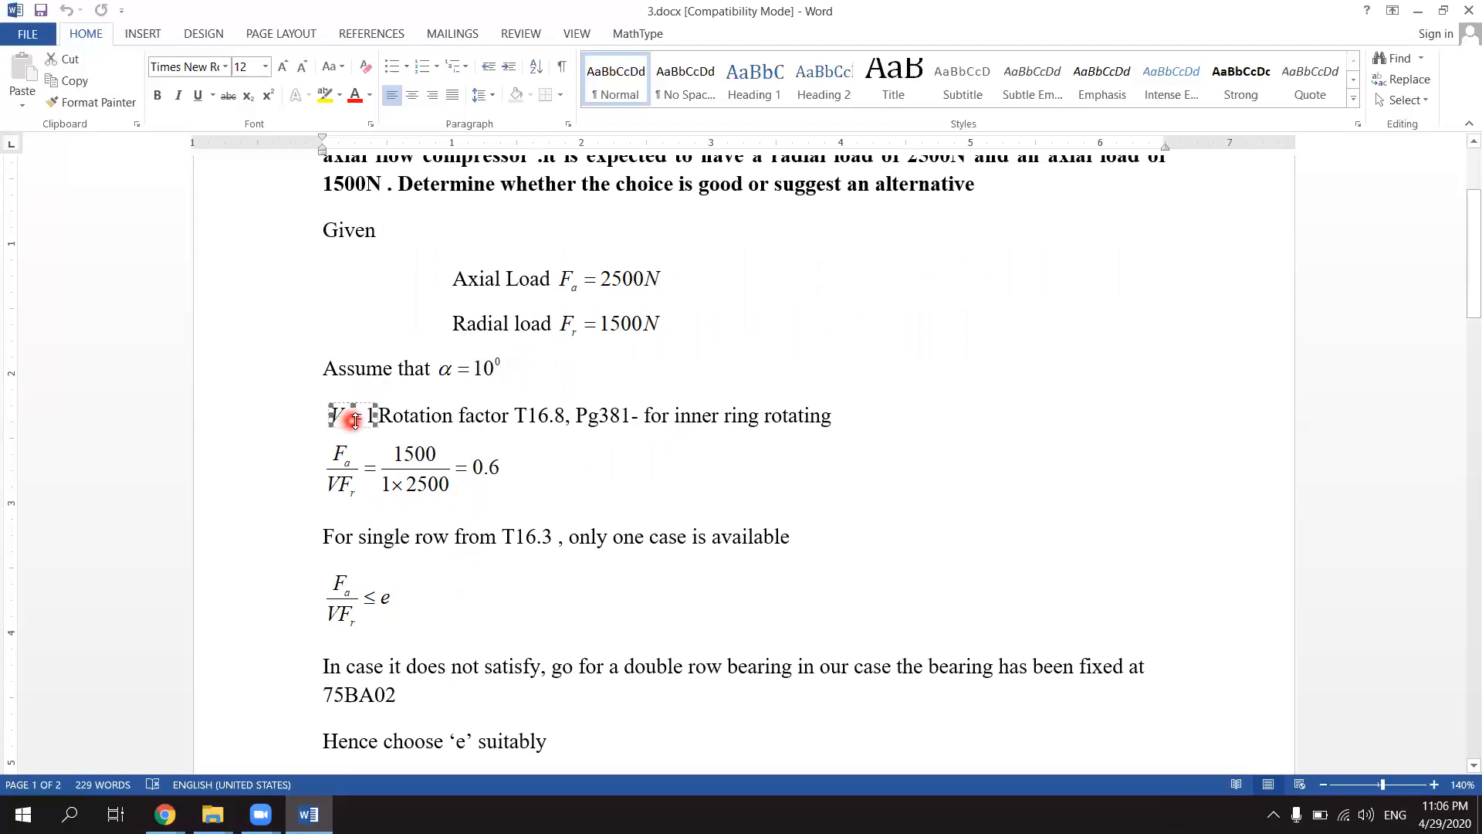
pyautogui.moveTo(490, 417)
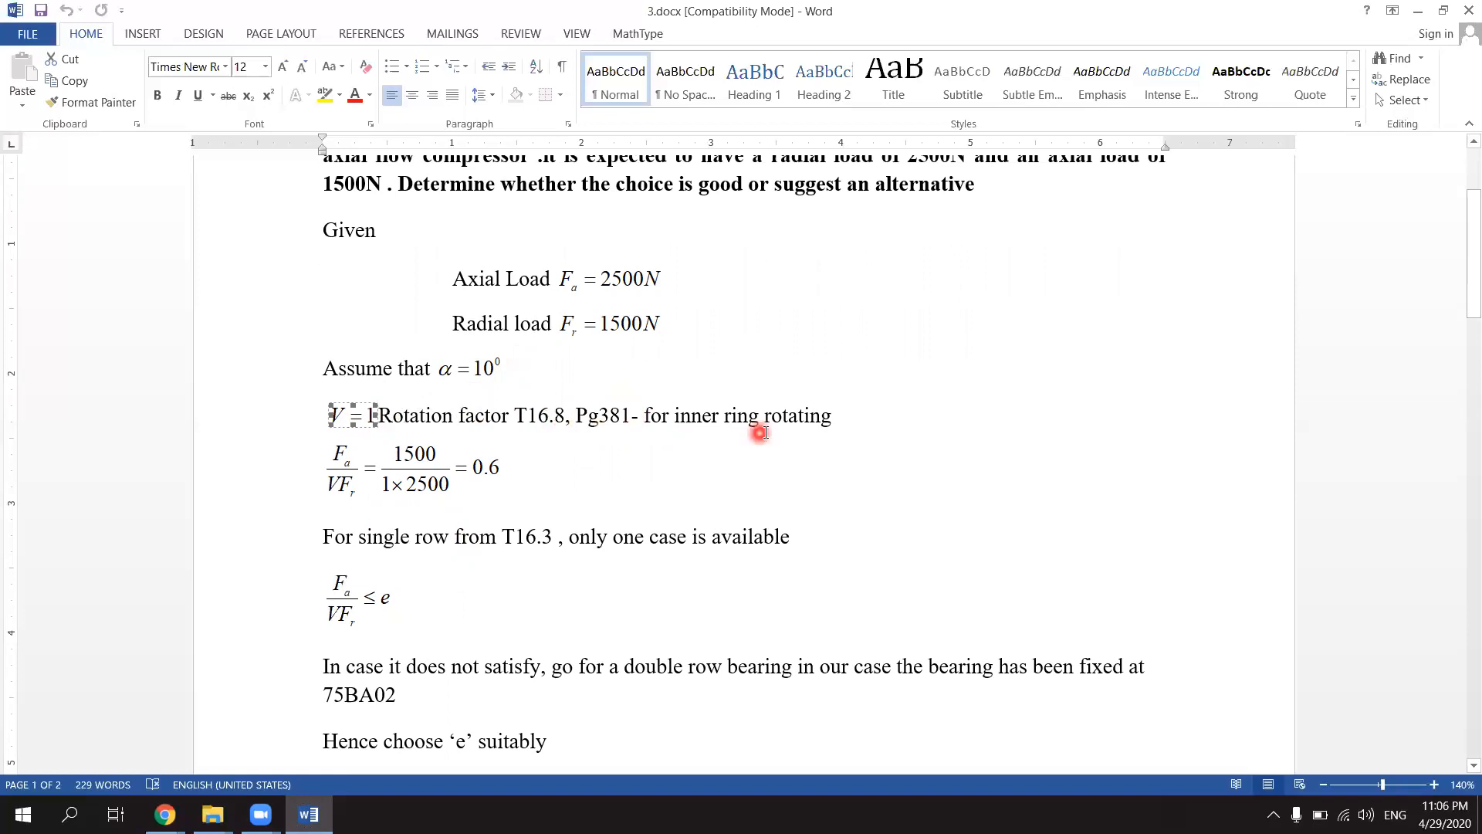
pyautogui.moveTo(815, 426)
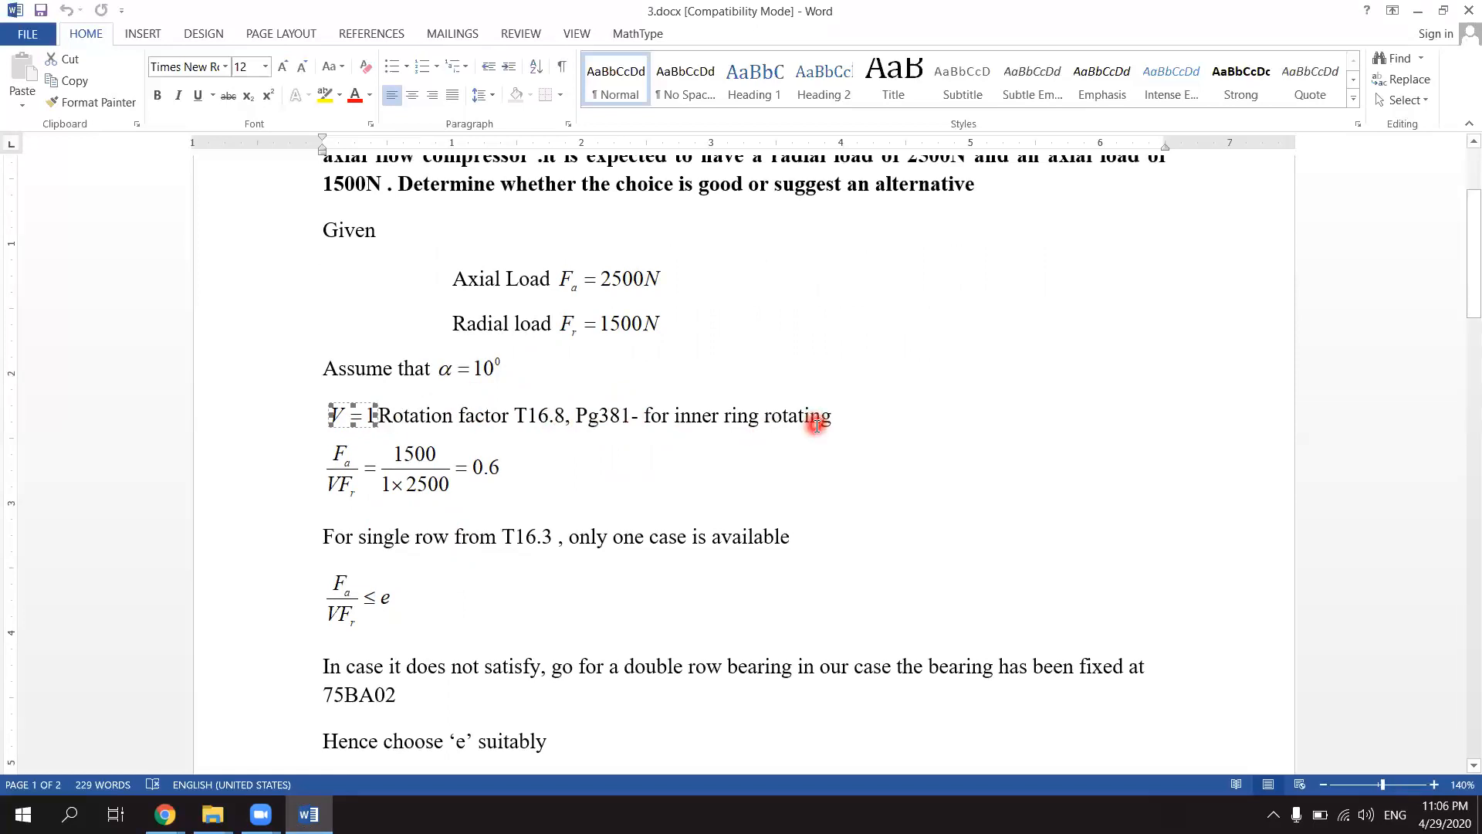
pyautogui.moveTo(330, 494)
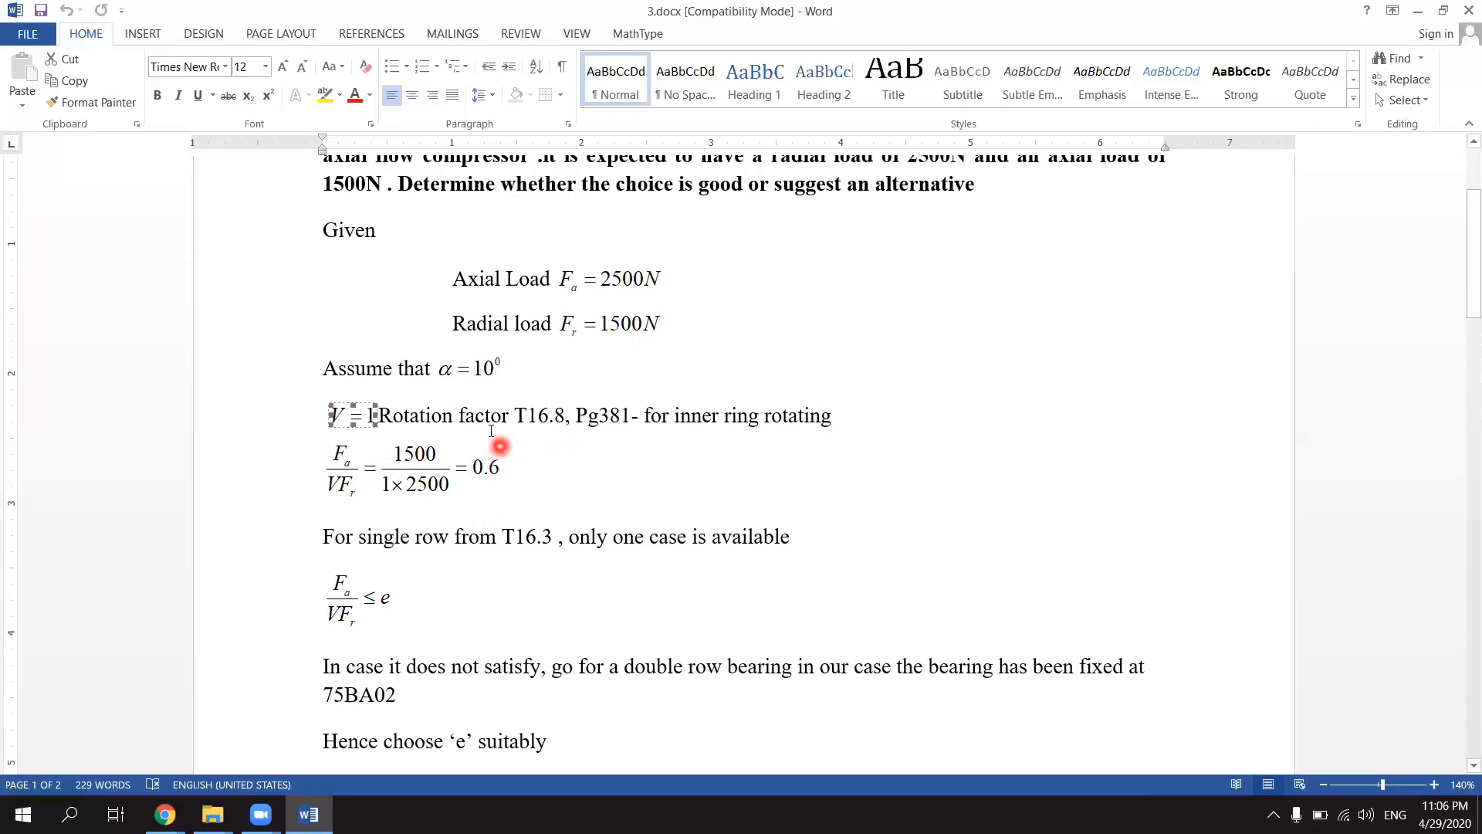
pyautogui.scroll(-3)
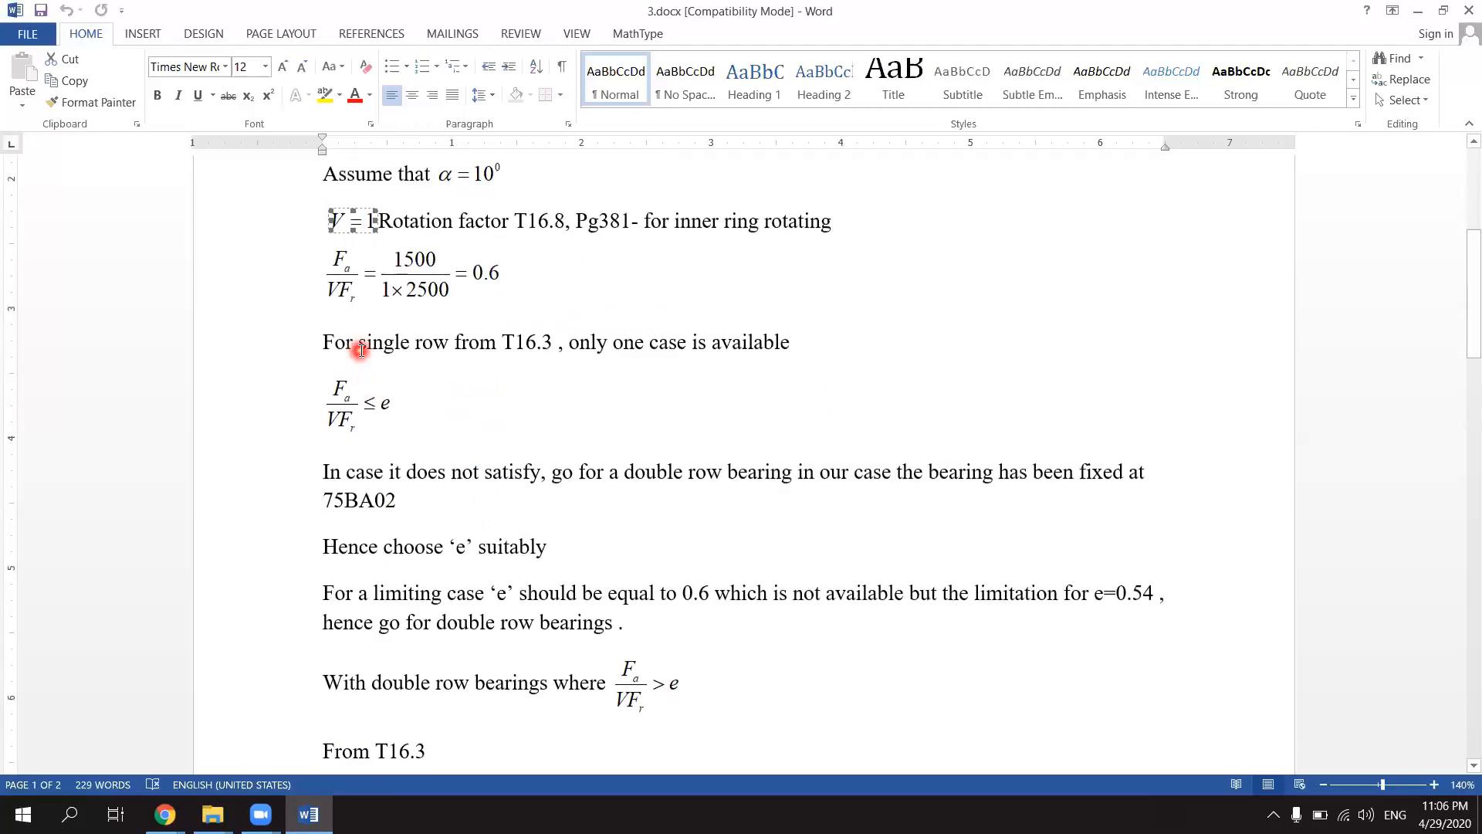
pyautogui.moveTo(506, 352)
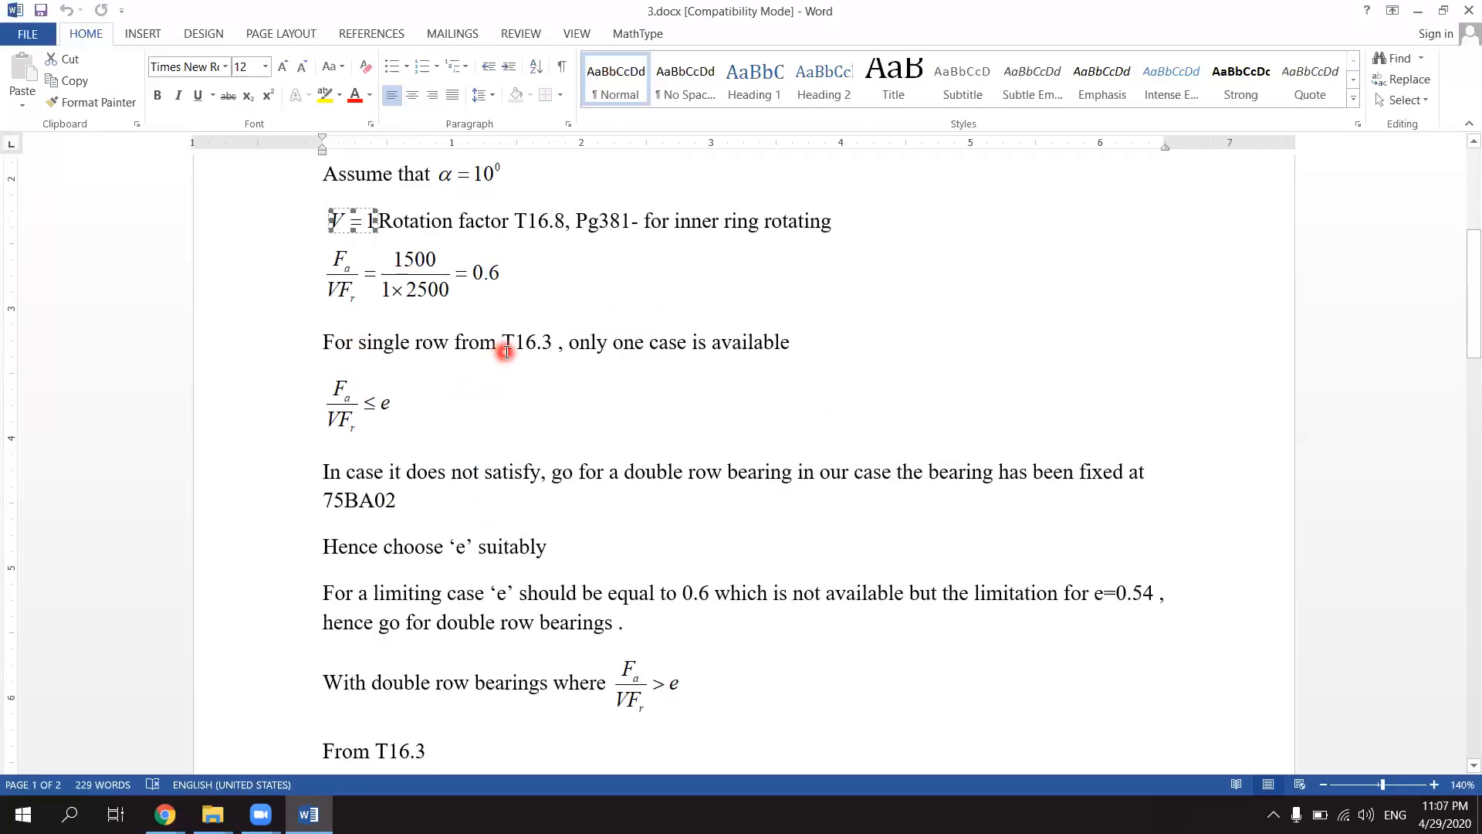
pyautogui.moveTo(543, 352)
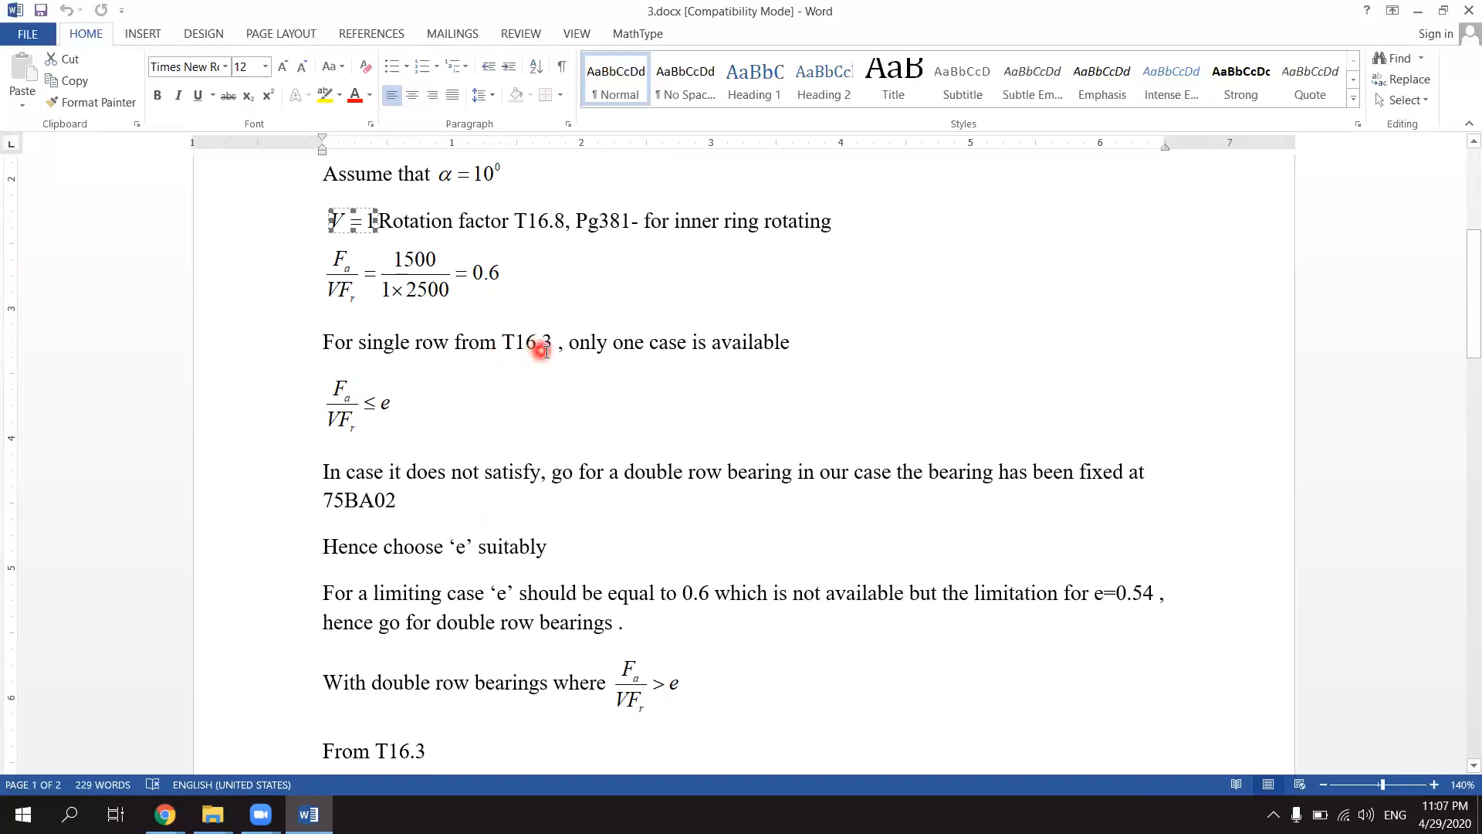
pyautogui.moveTo(608, 344)
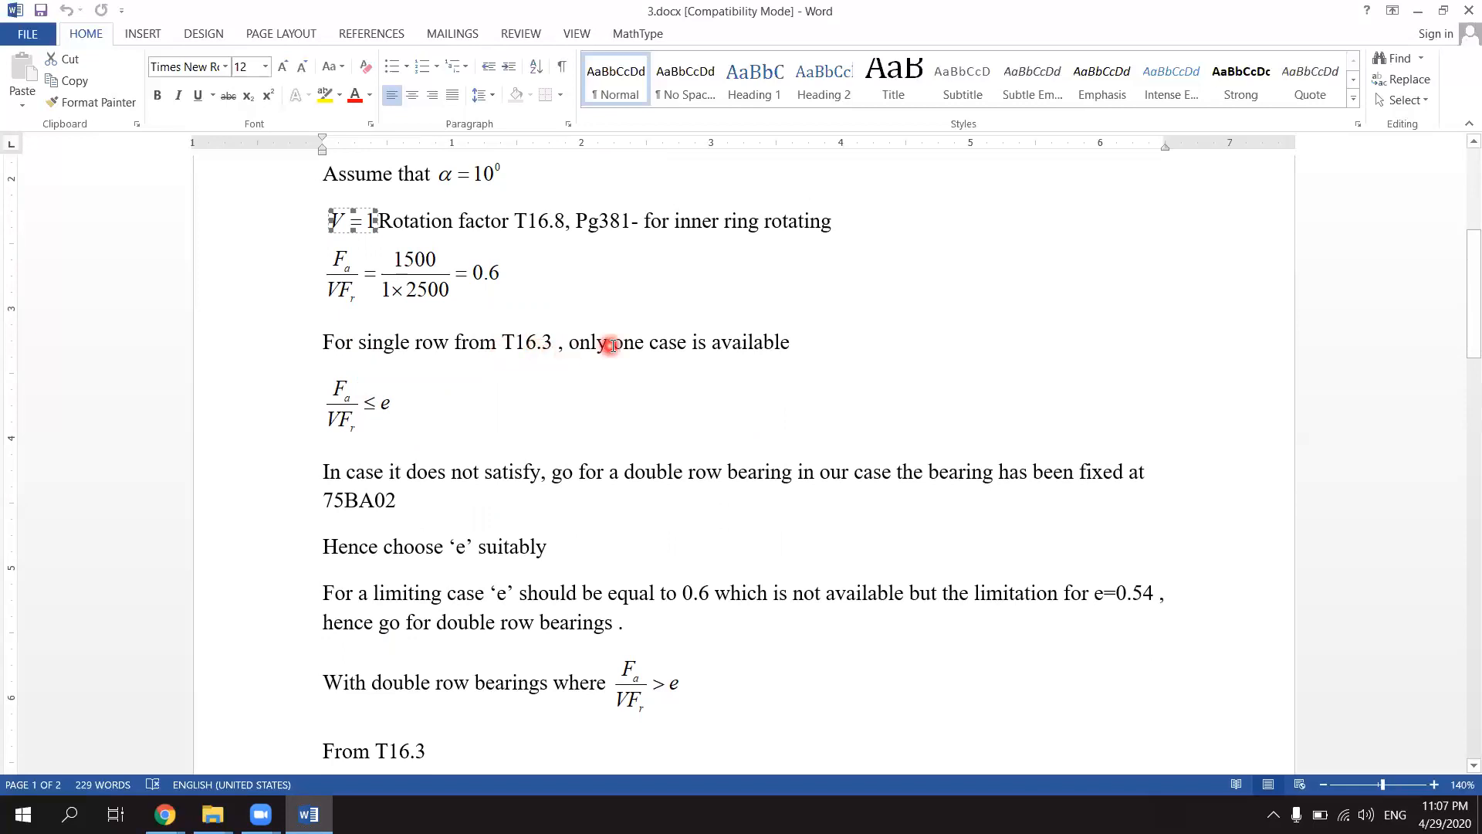
pyautogui.moveTo(352, 394)
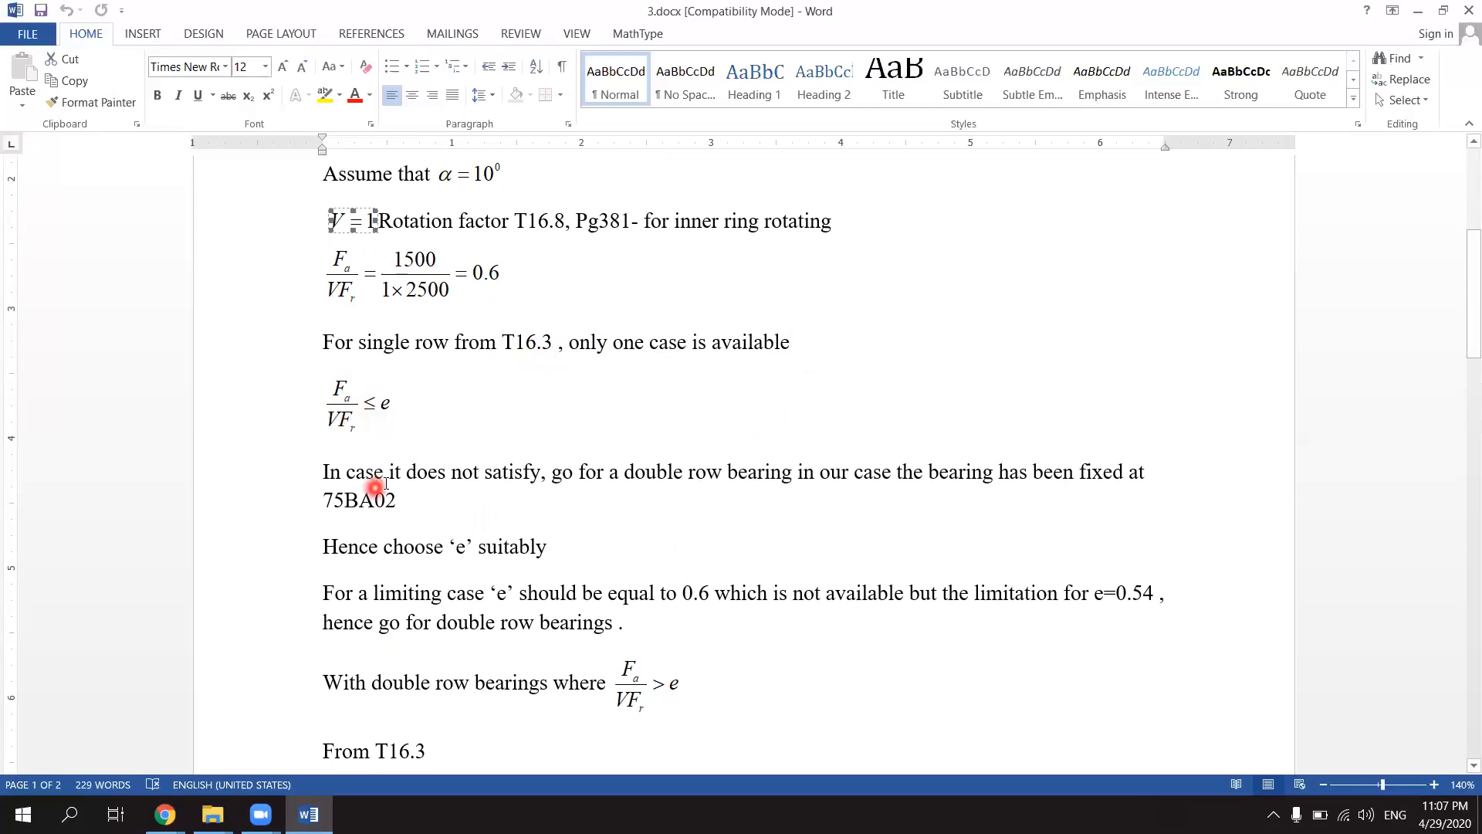
pyautogui.moveTo(469, 477)
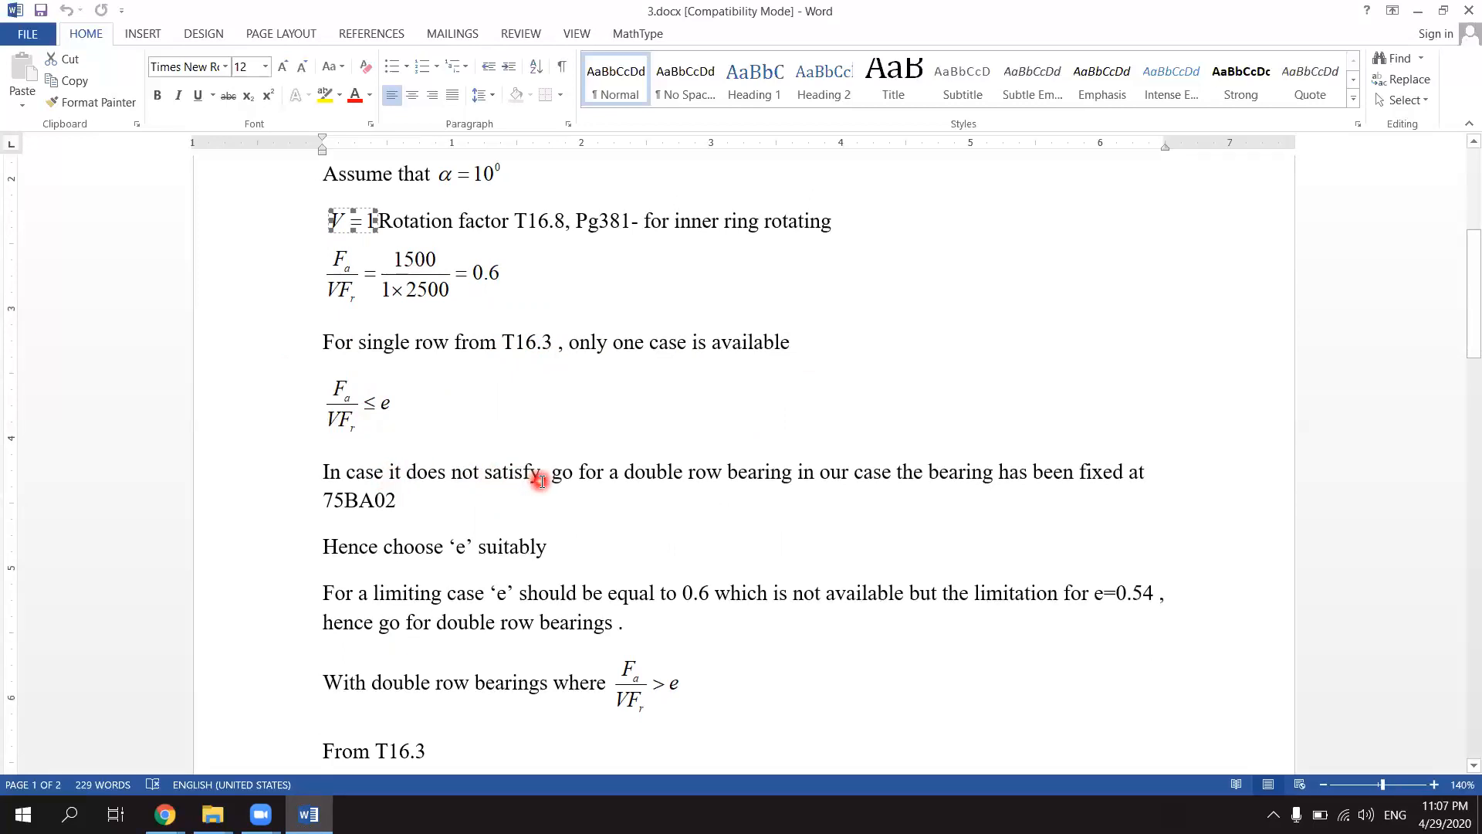
pyautogui.moveTo(716, 474)
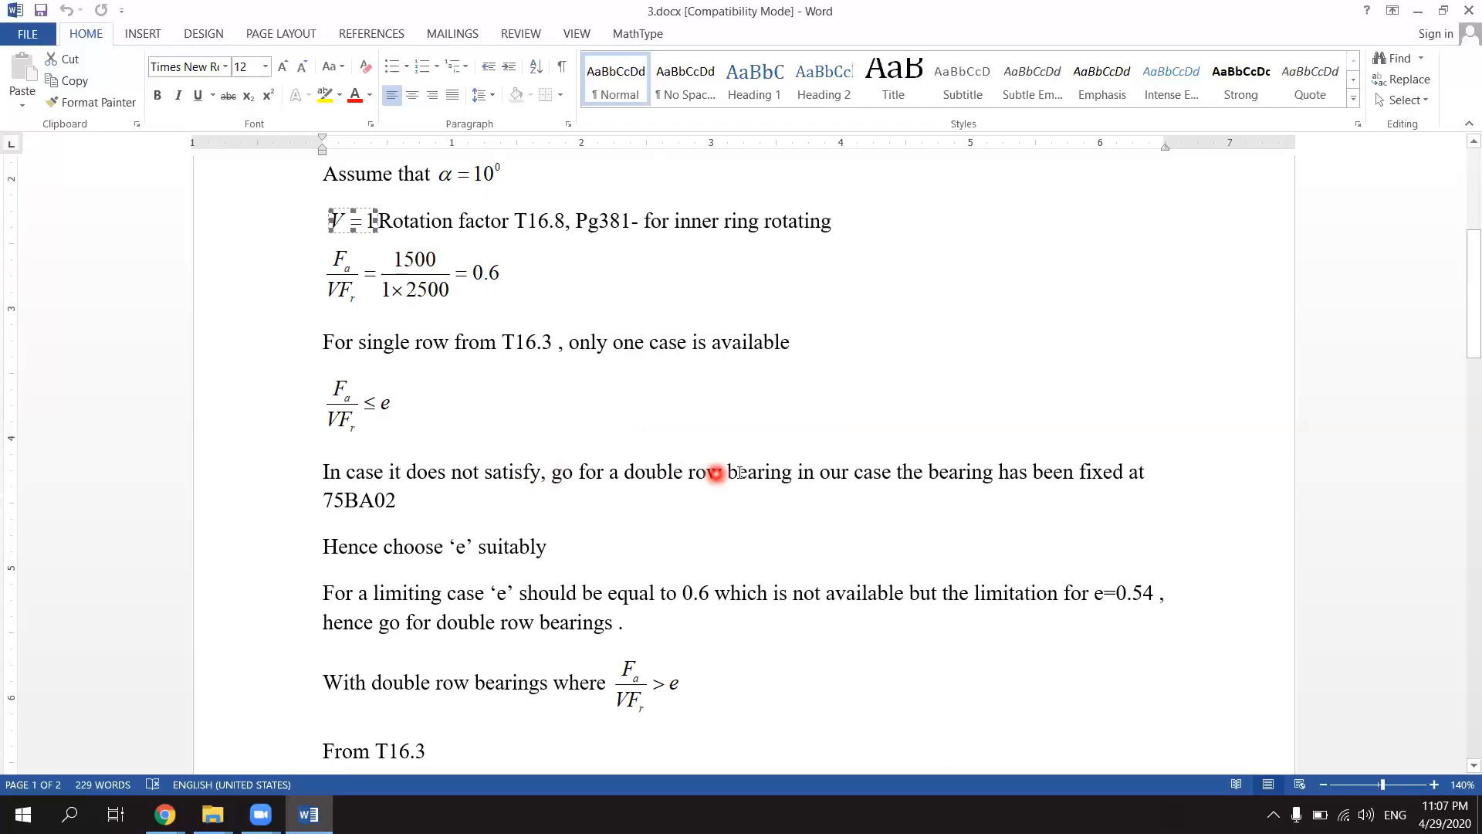
pyautogui.moveTo(772, 448)
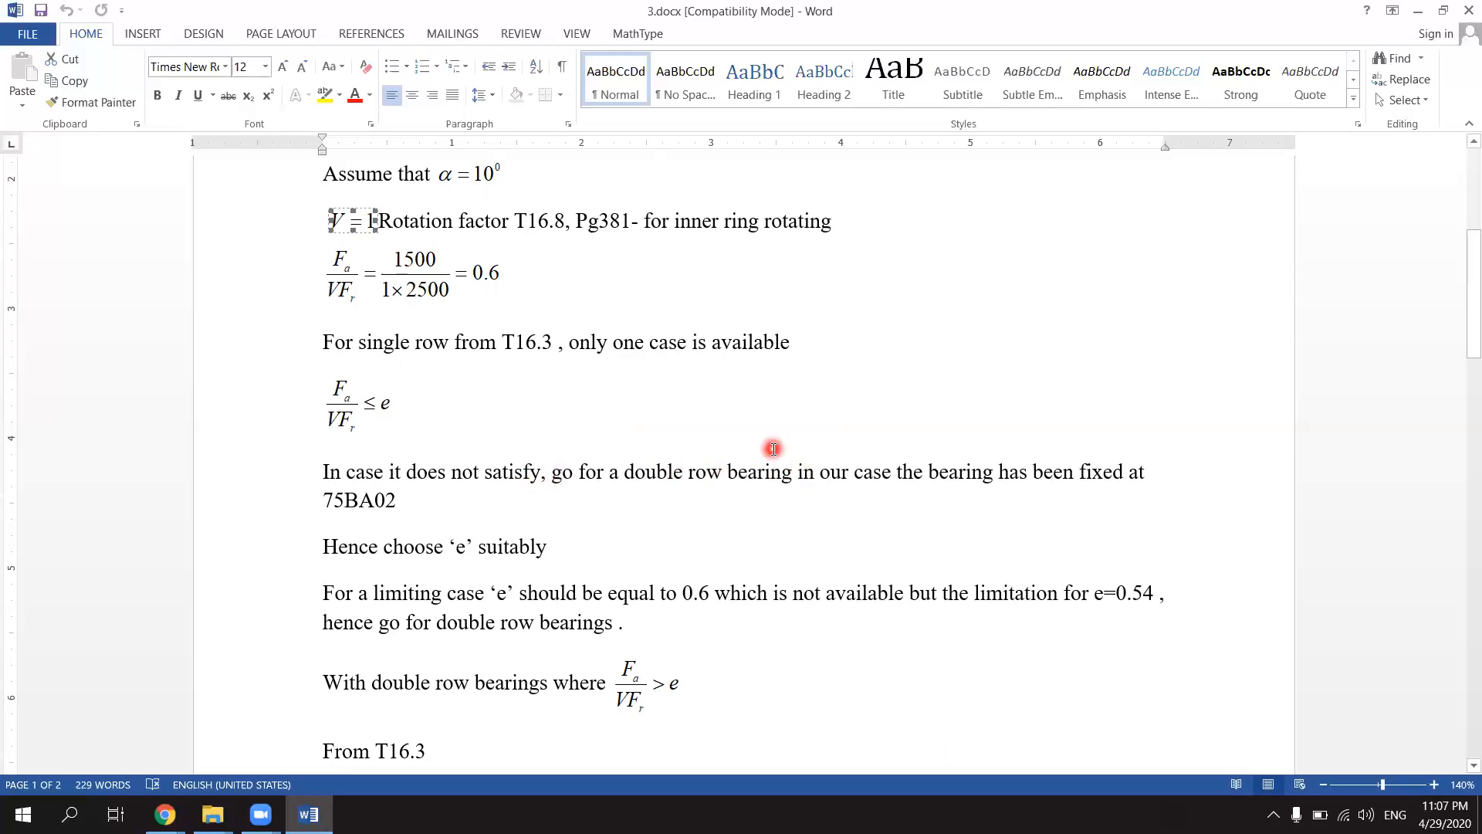
pyautogui.moveTo(1070, 486)
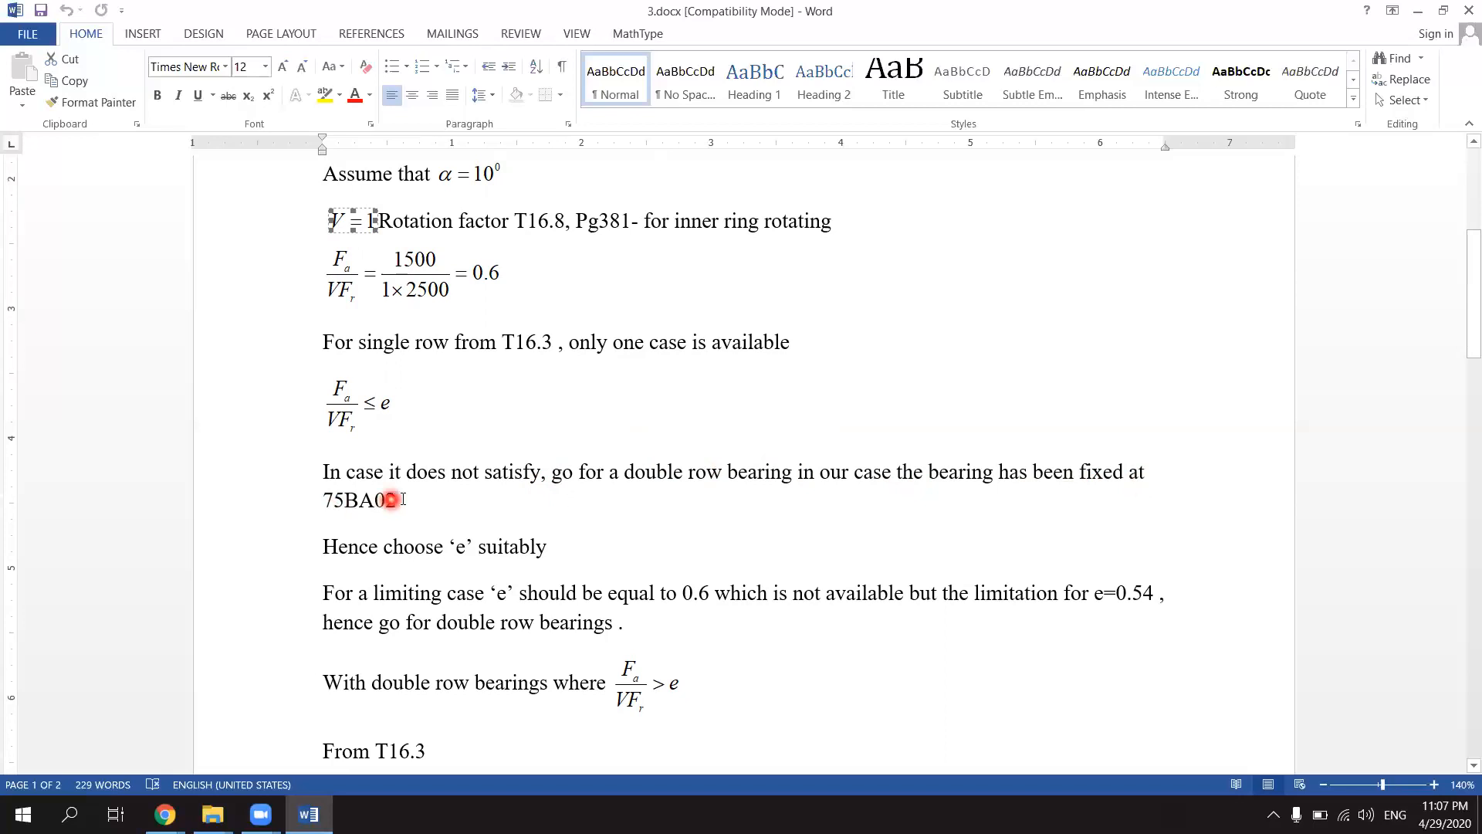
pyautogui.write('2')
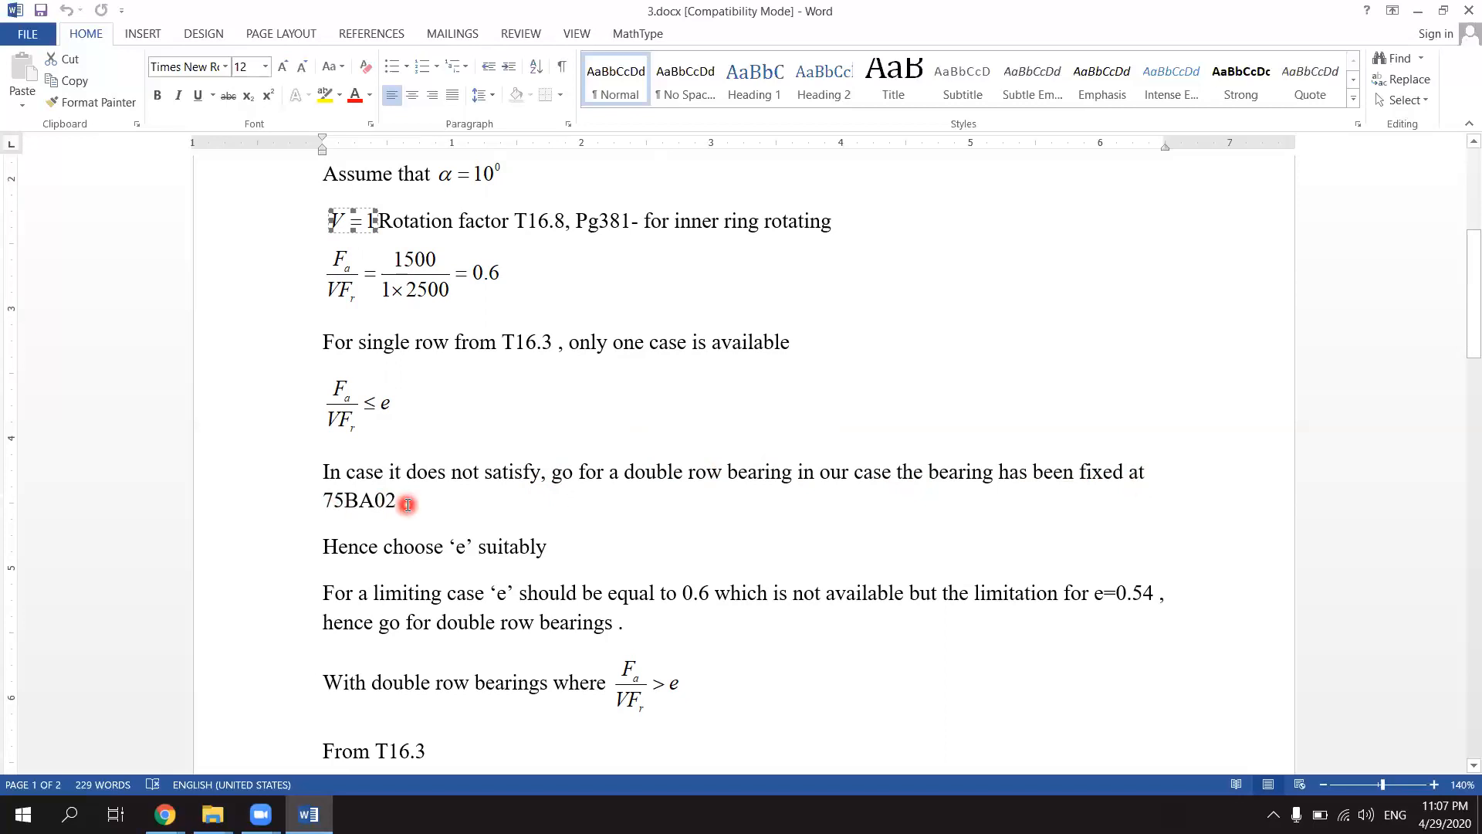
pyautogui.scroll(-3)
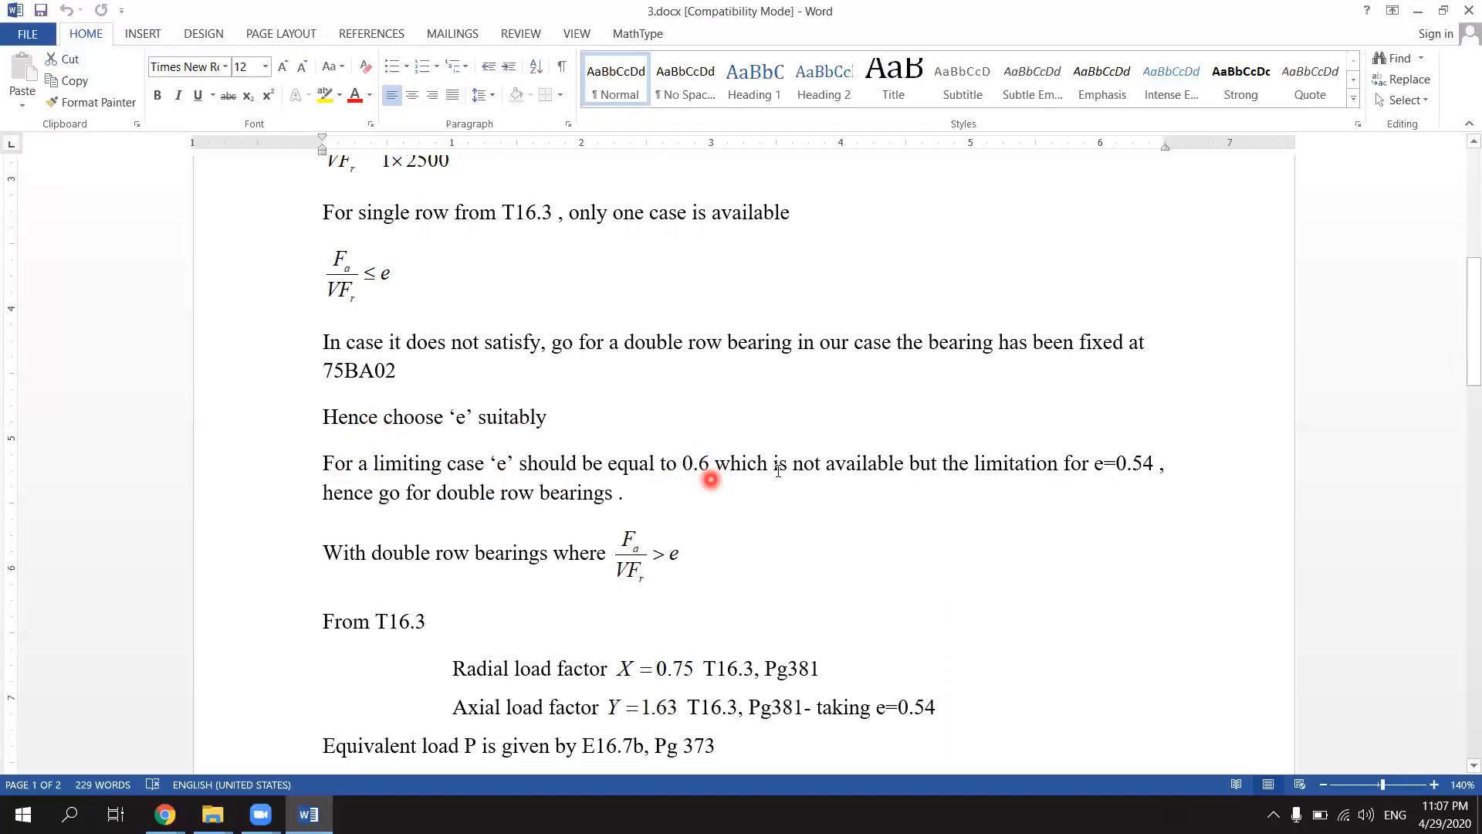
pyautogui.moveTo(987, 475)
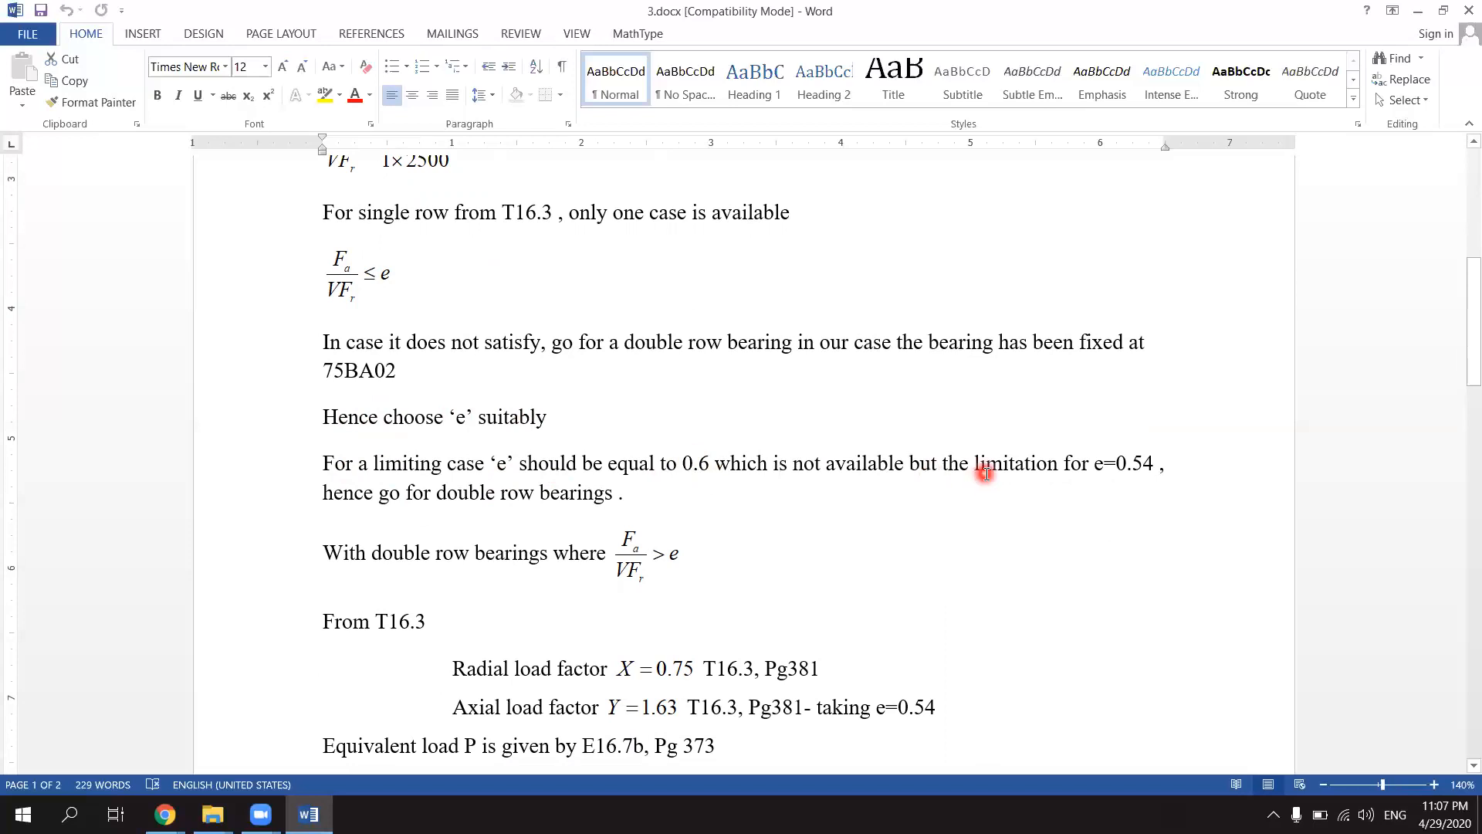
pyautogui.moveTo(1108, 476)
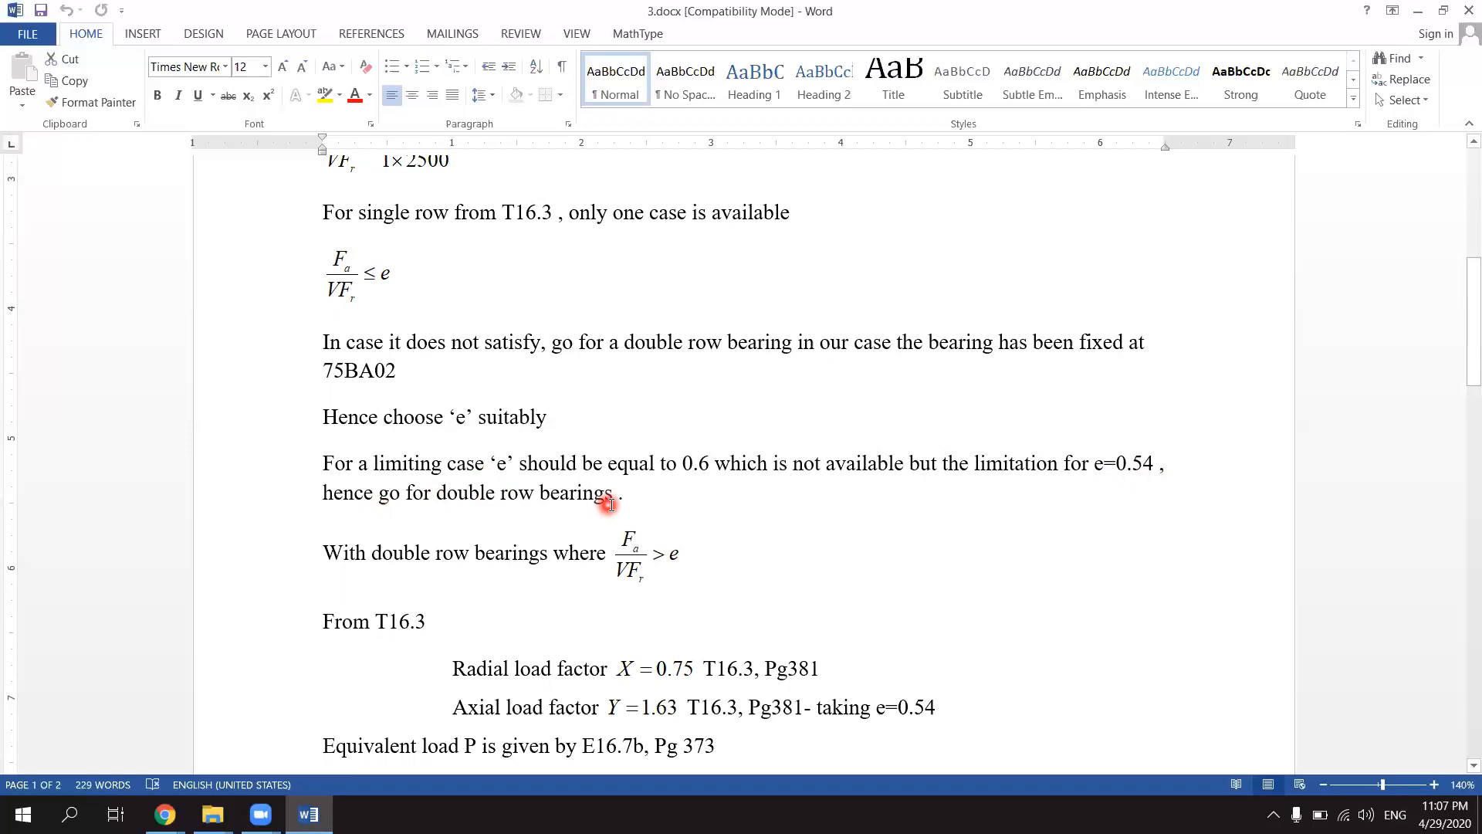
pyautogui.scroll(-3)
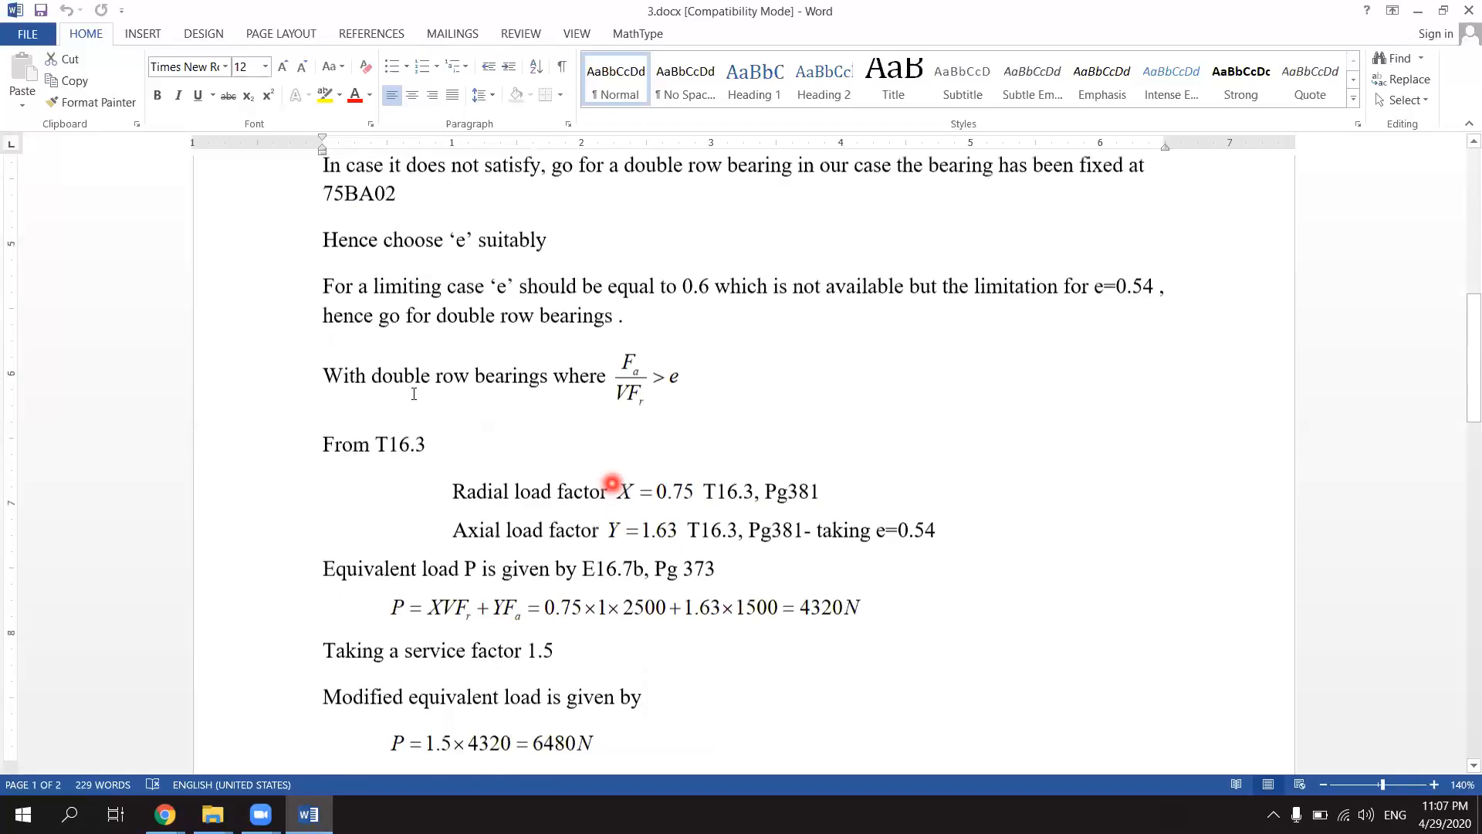
pyautogui.scroll(-3)
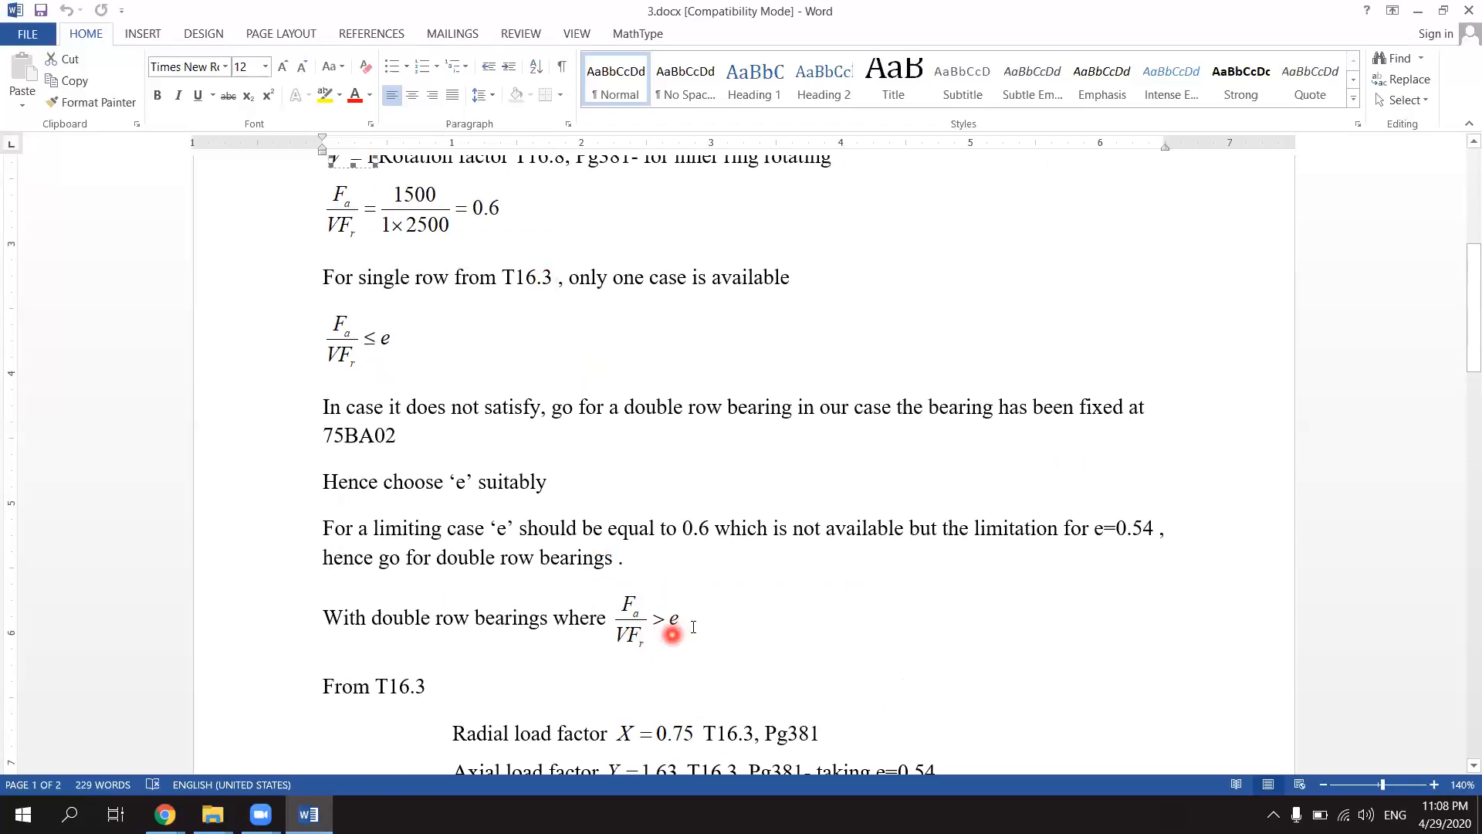
pyautogui.scroll(-3)
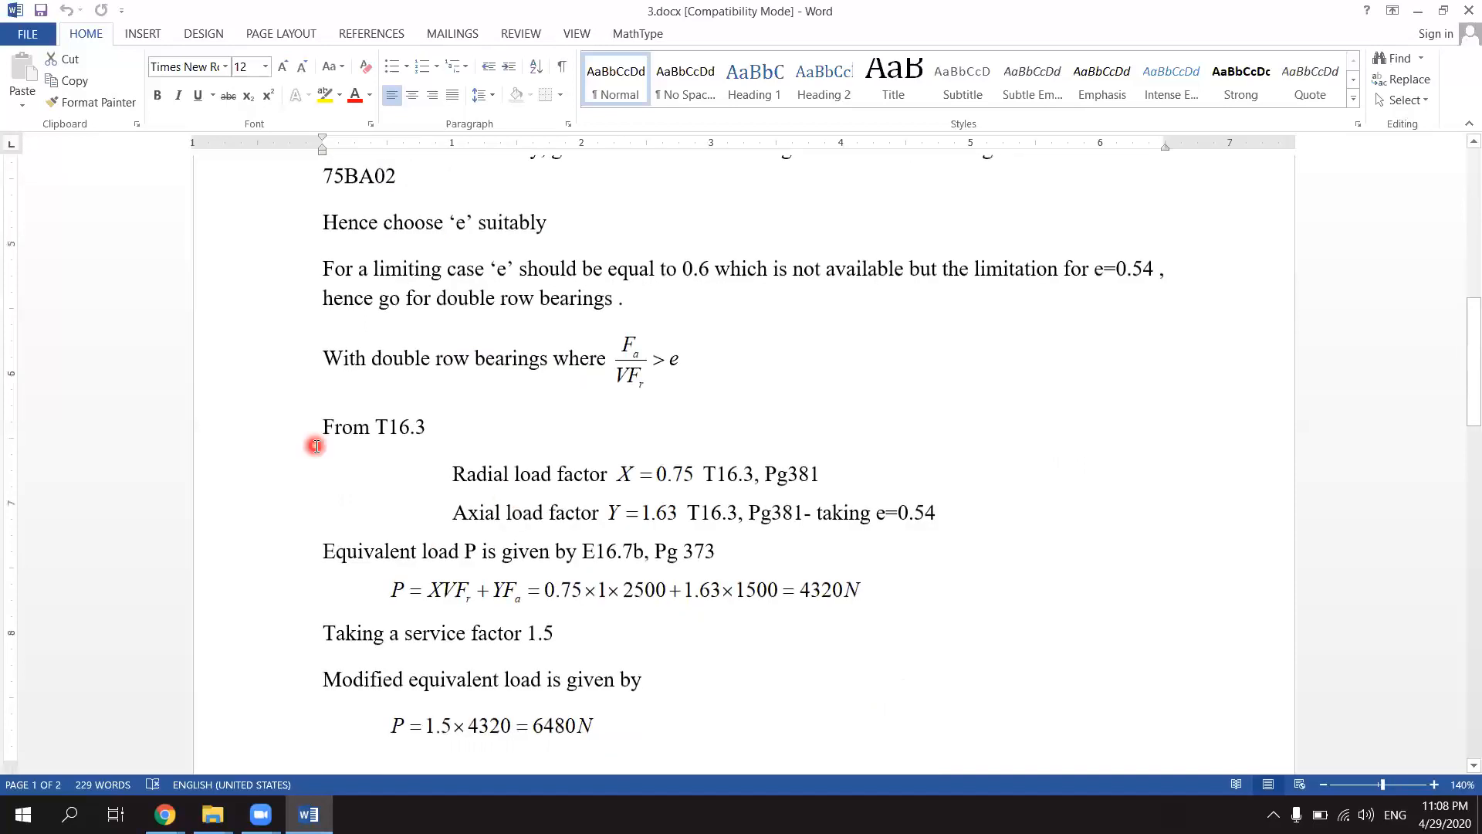
pyautogui.moveTo(455, 479)
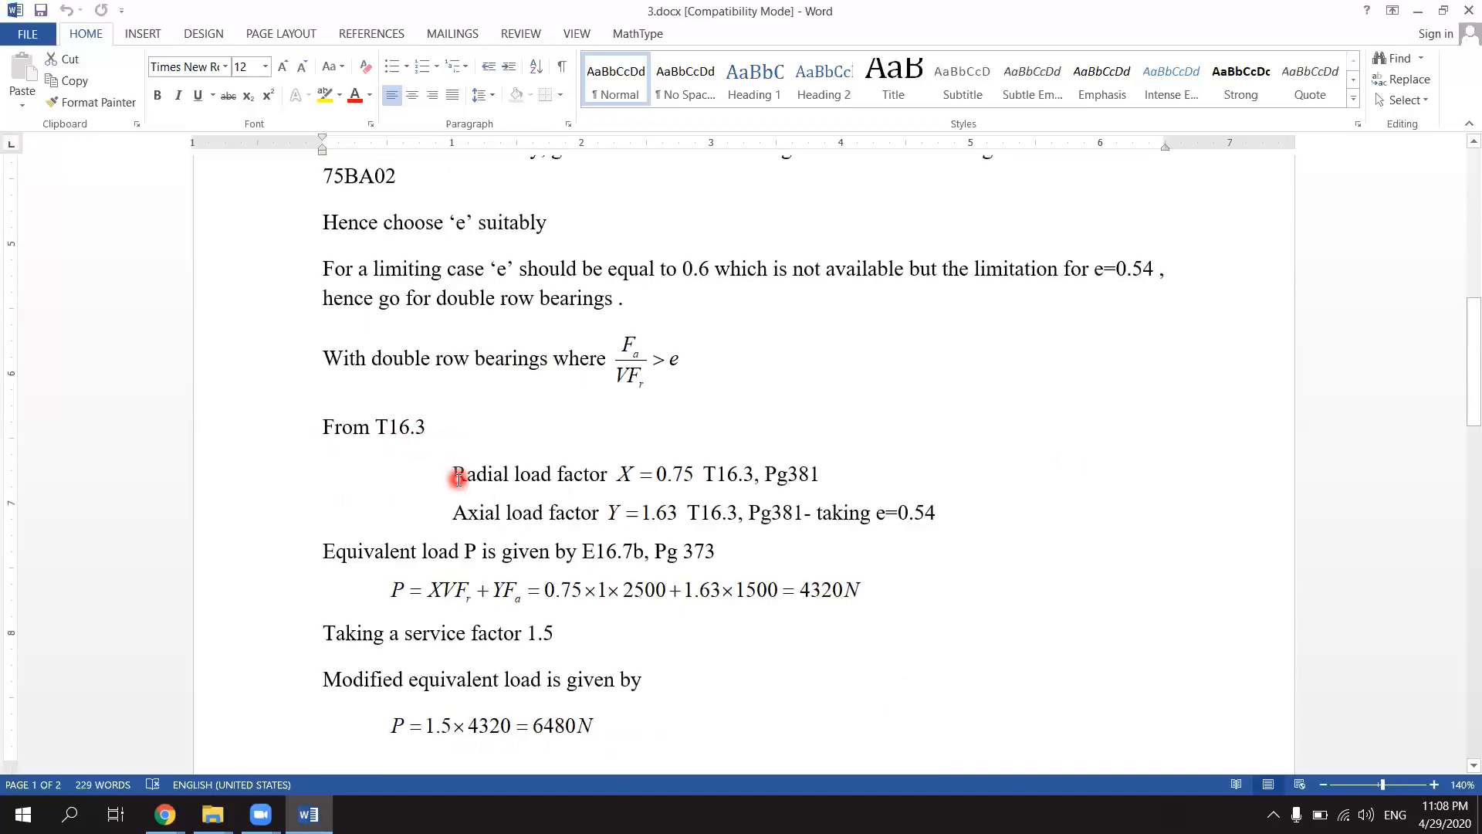
pyautogui.moveTo(732, 491)
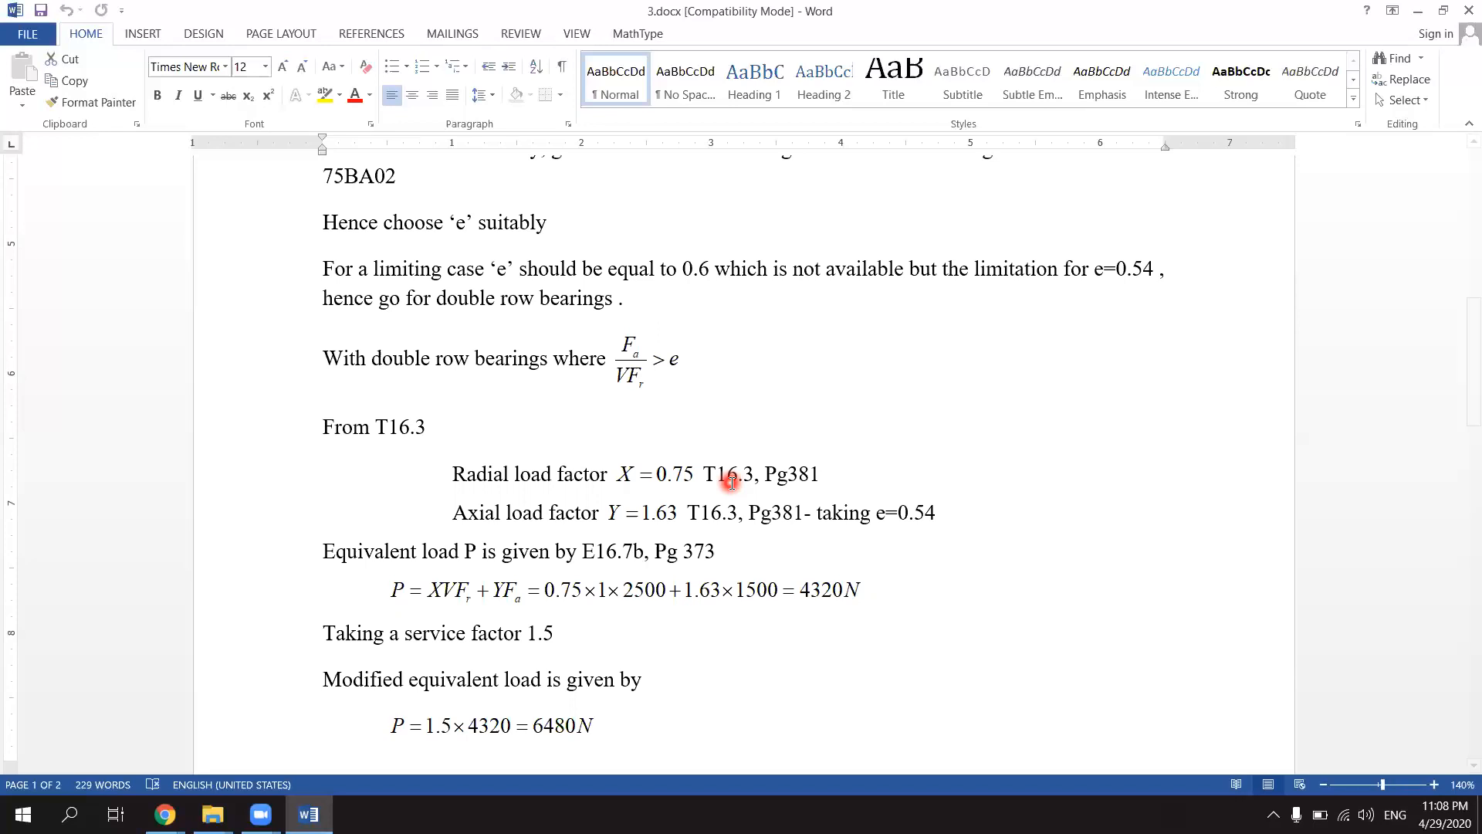
pyautogui.moveTo(817, 546)
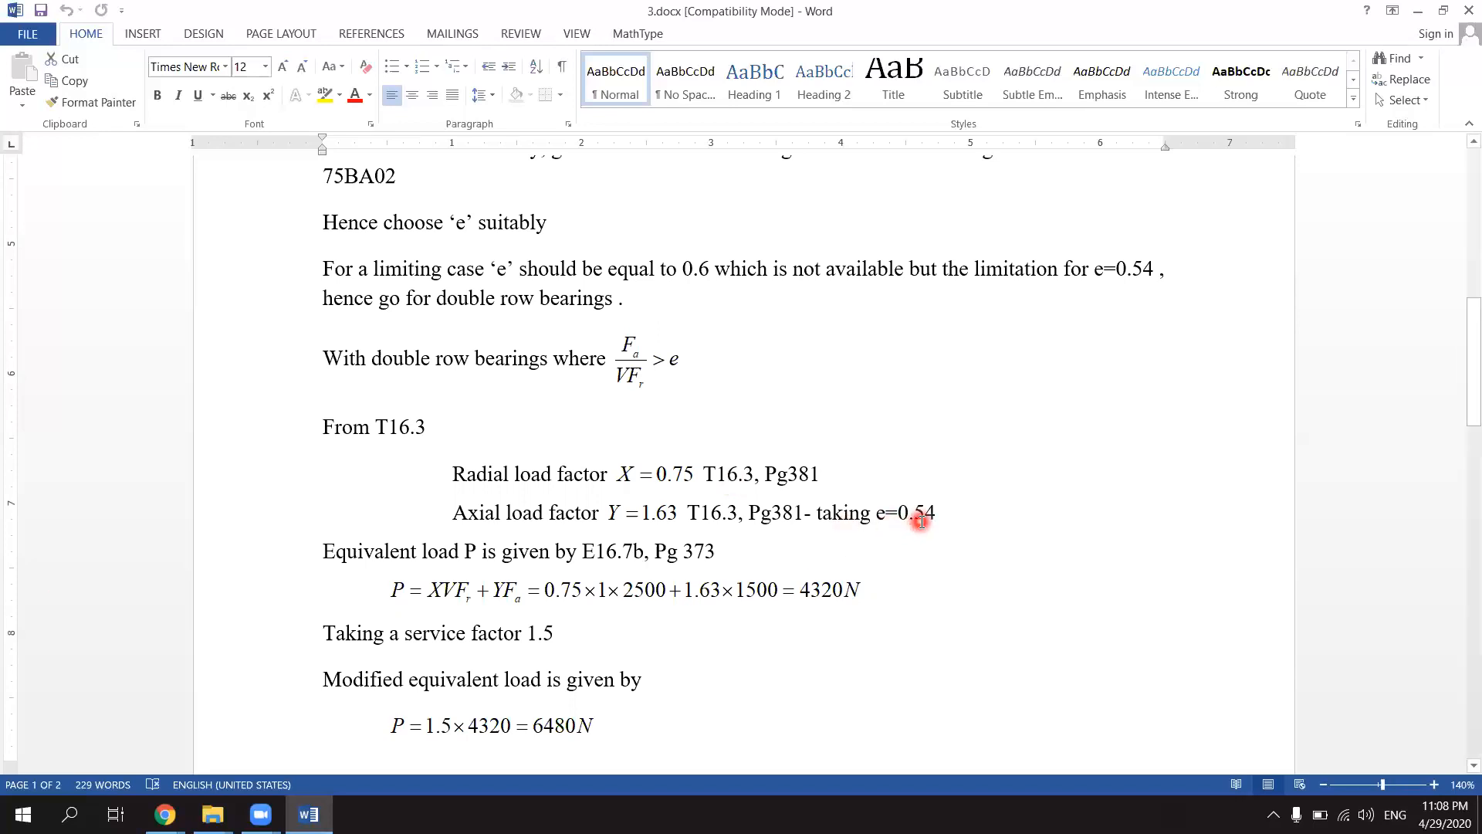
pyautogui.scroll(-3)
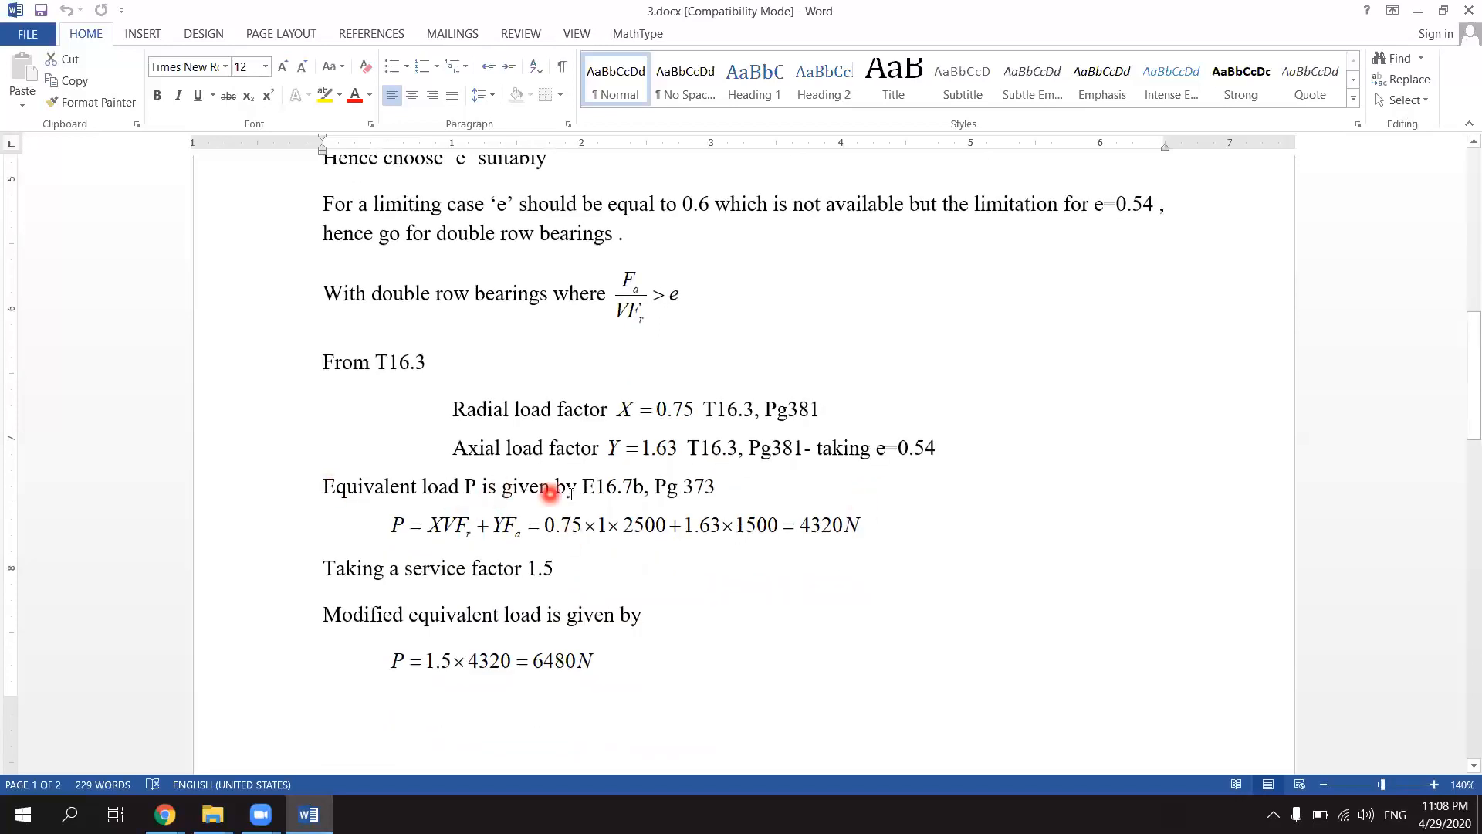
pyautogui.moveTo(593, 503)
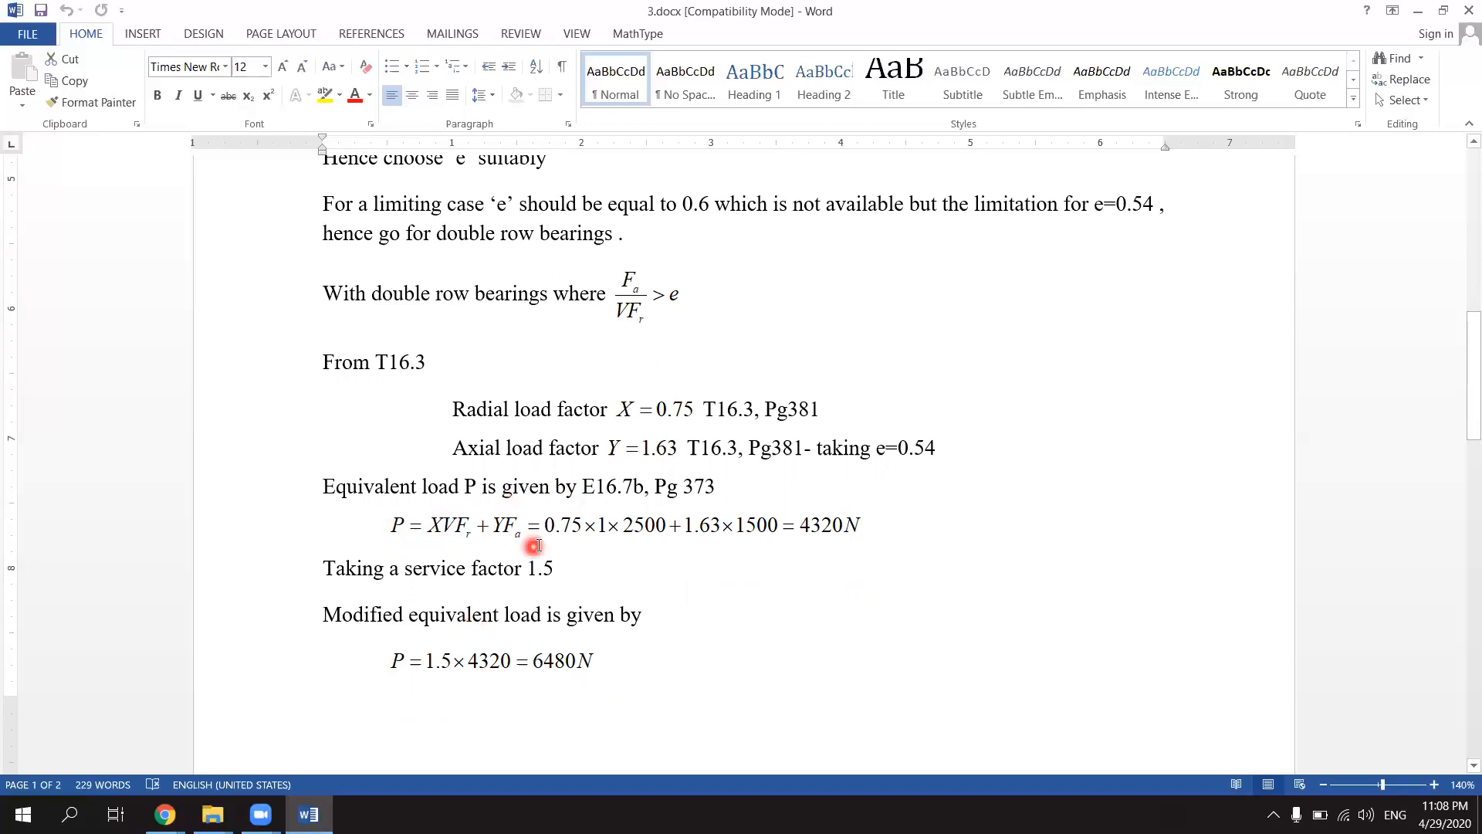
pyautogui.moveTo(658, 531)
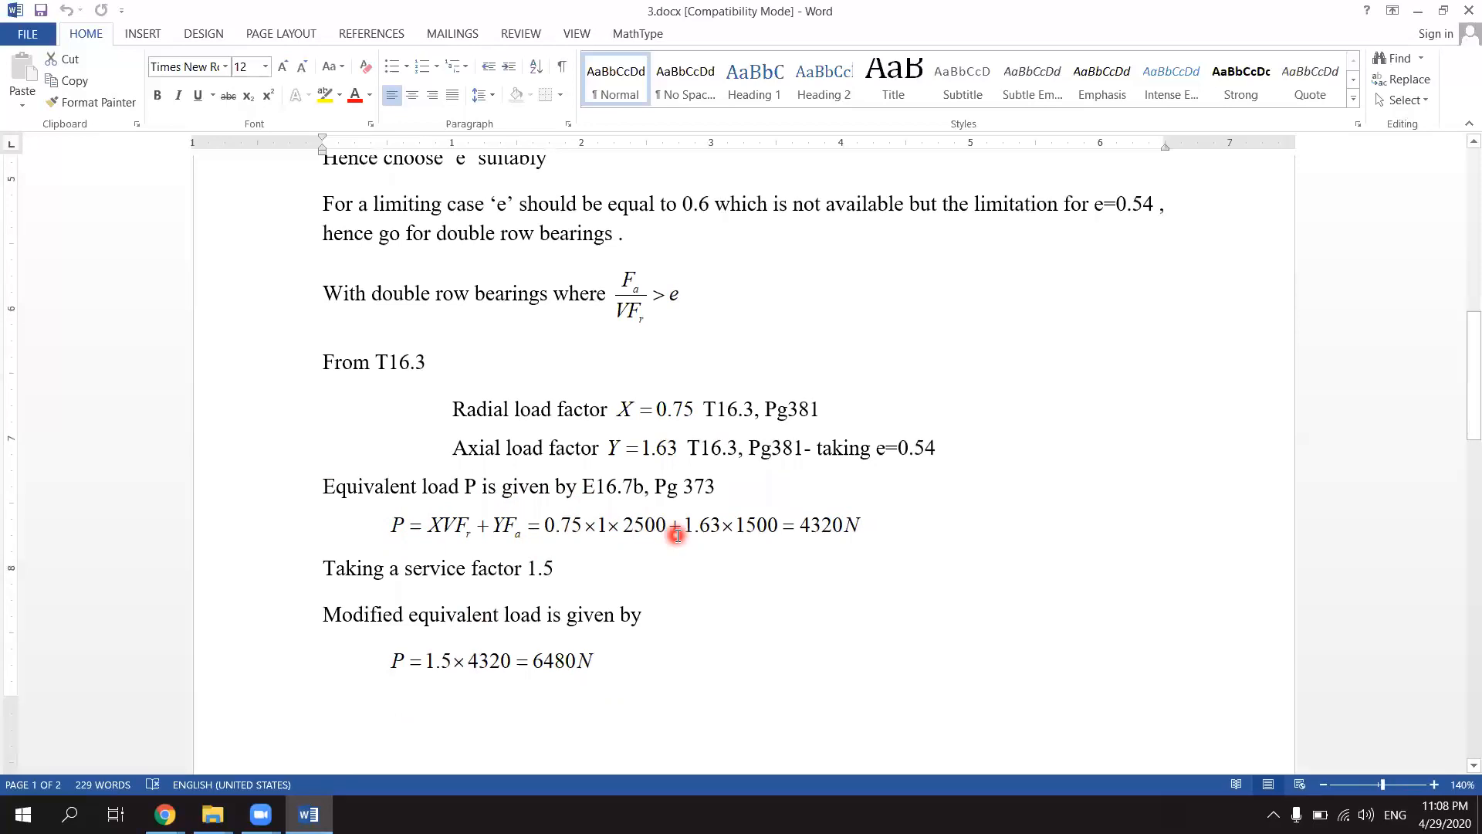
pyautogui.moveTo(742, 538)
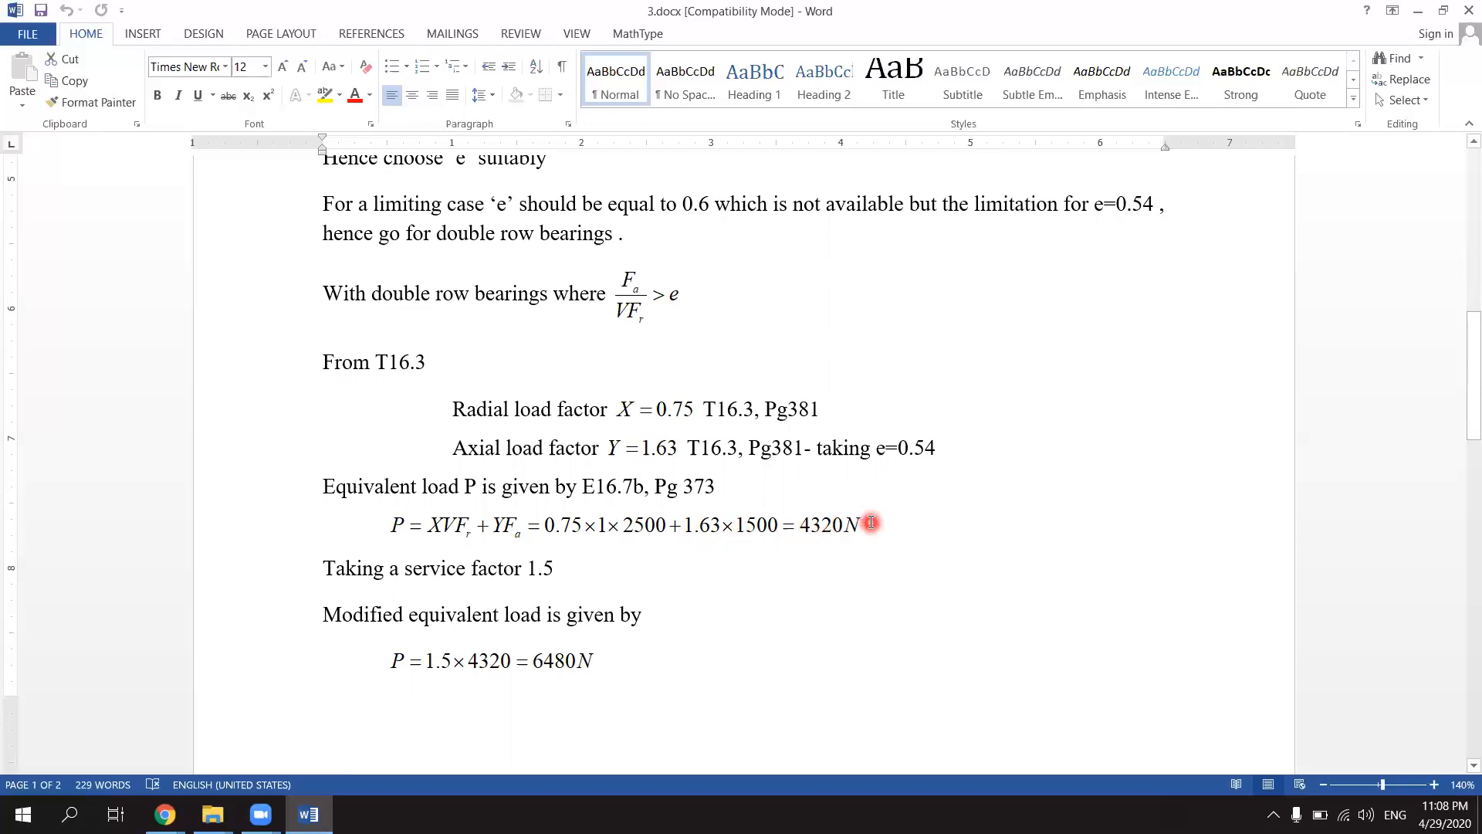
pyautogui.scroll(-3)
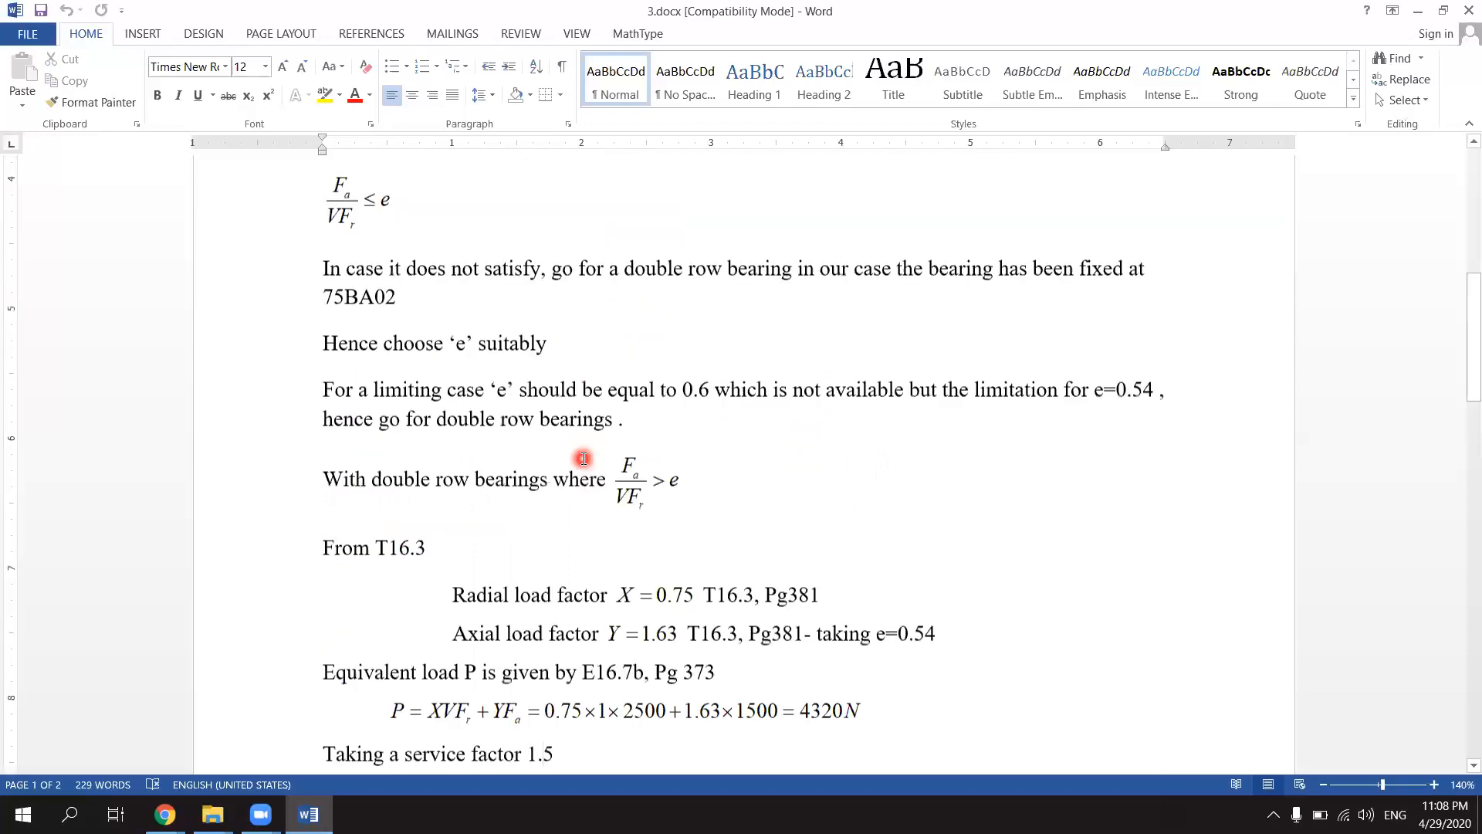
pyautogui.scroll(-3)
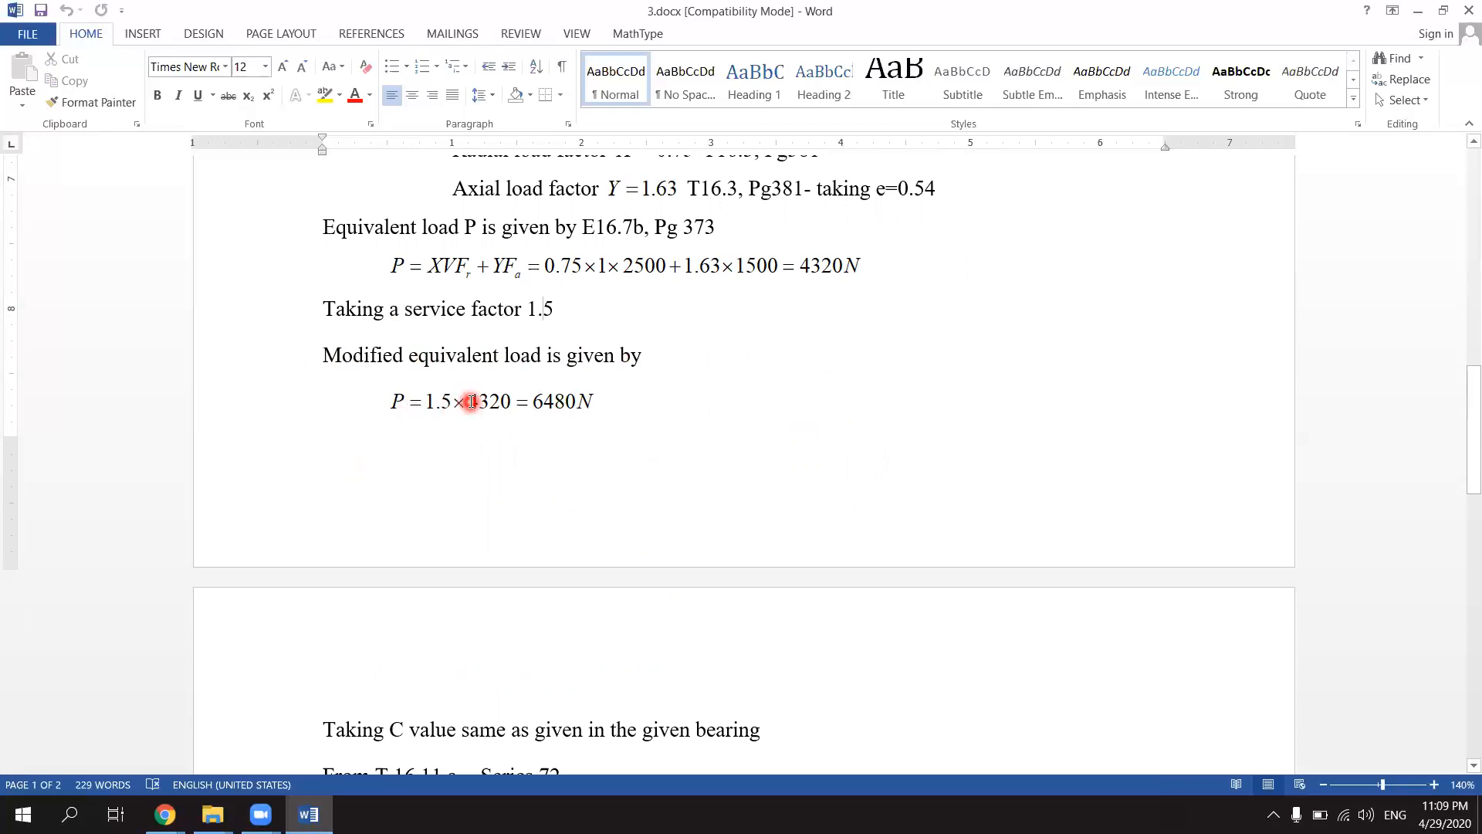
pyautogui.moveTo(562, 417)
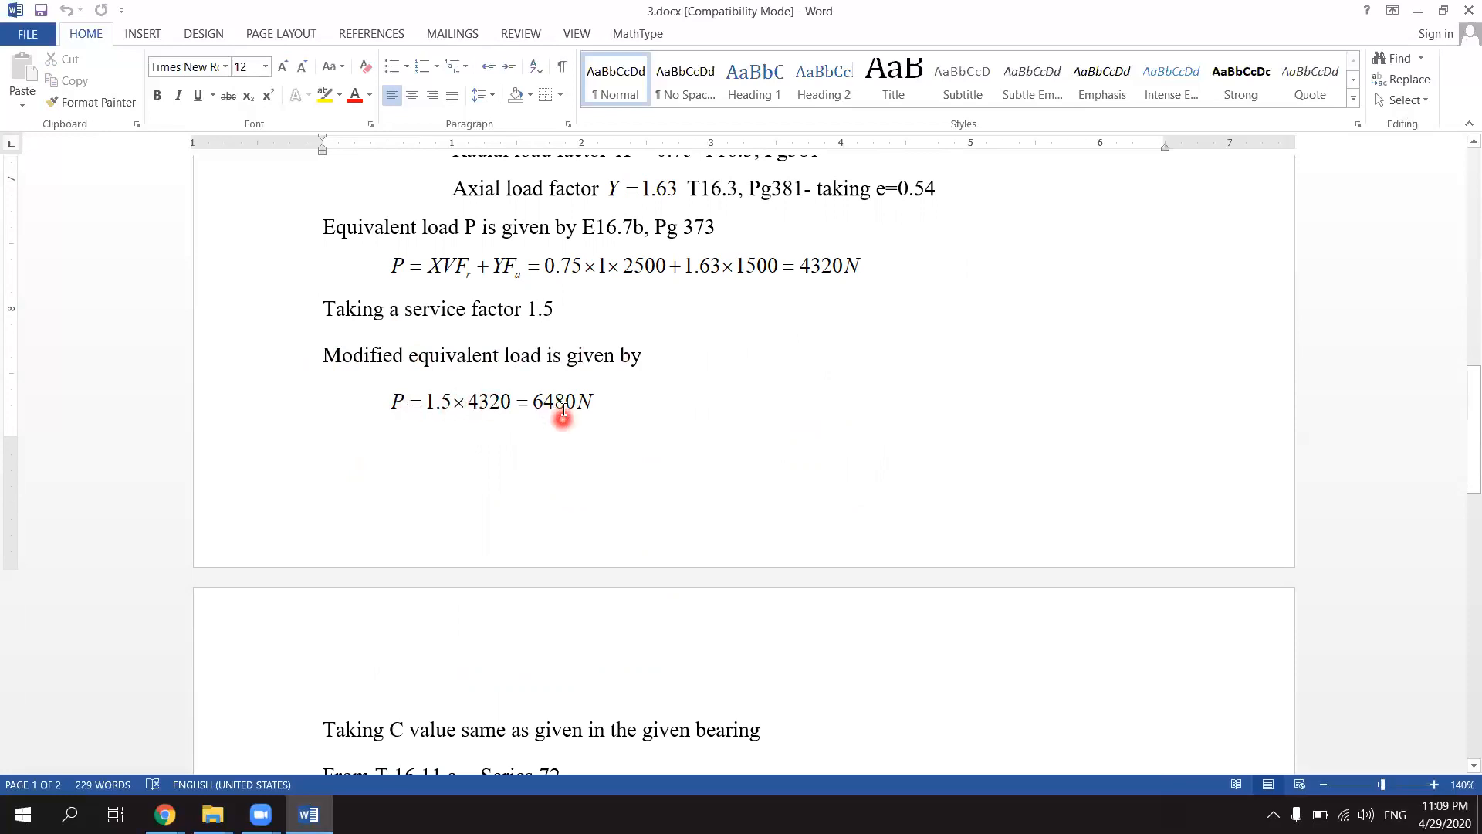
pyautogui.scroll(-3)
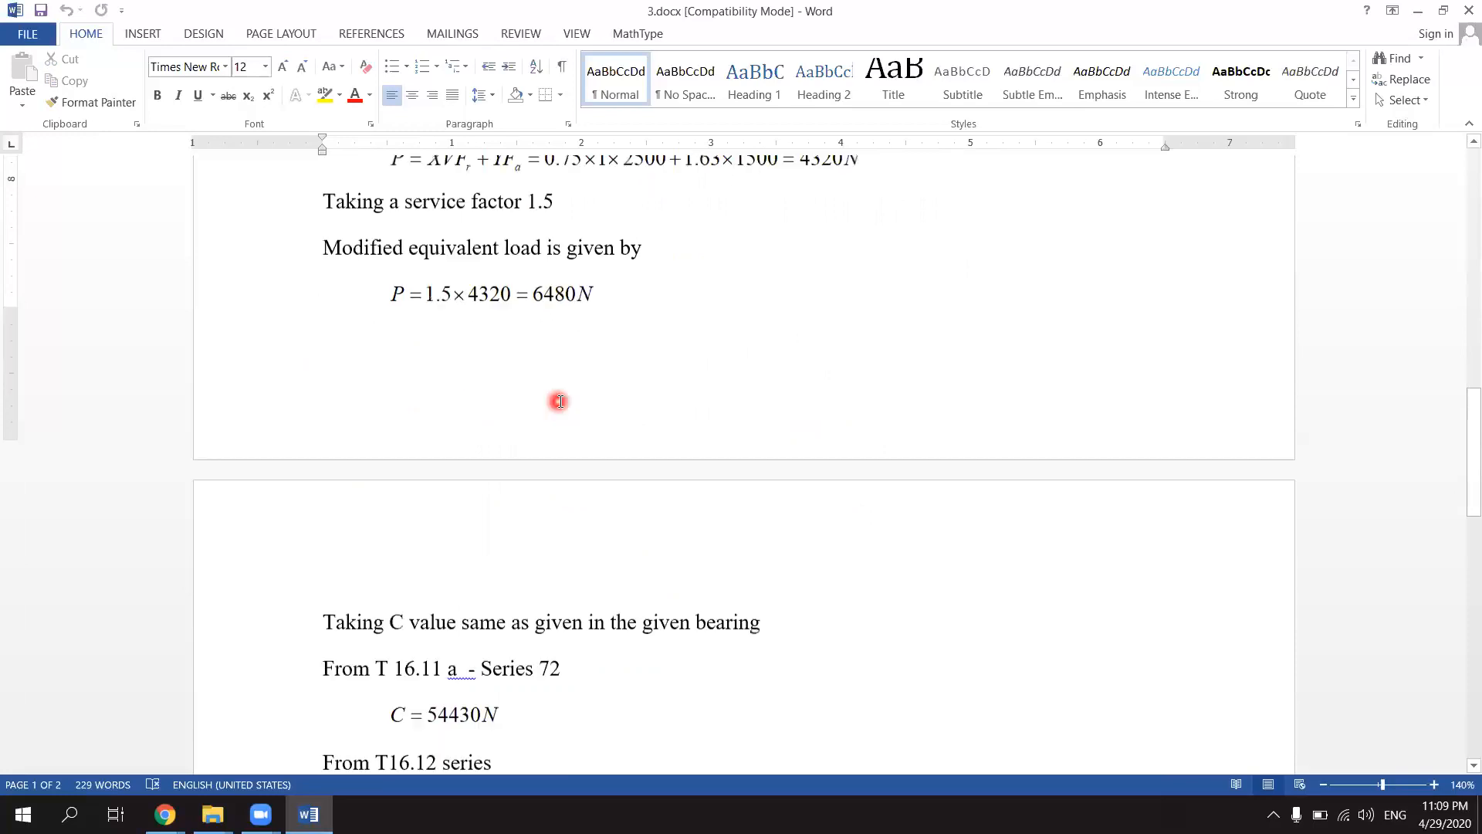
pyautogui.scroll(-3)
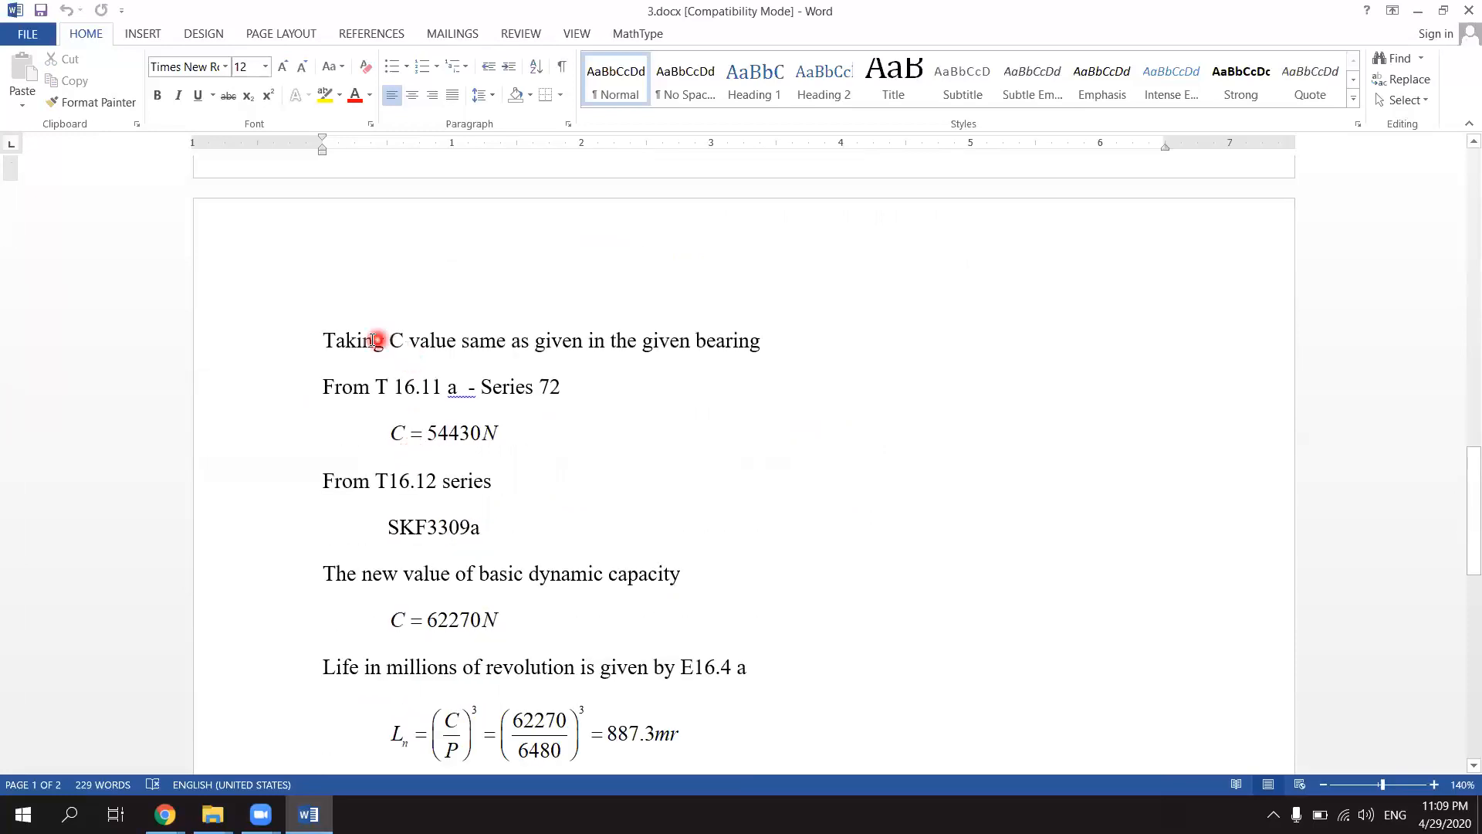
pyautogui.moveTo(658, 342)
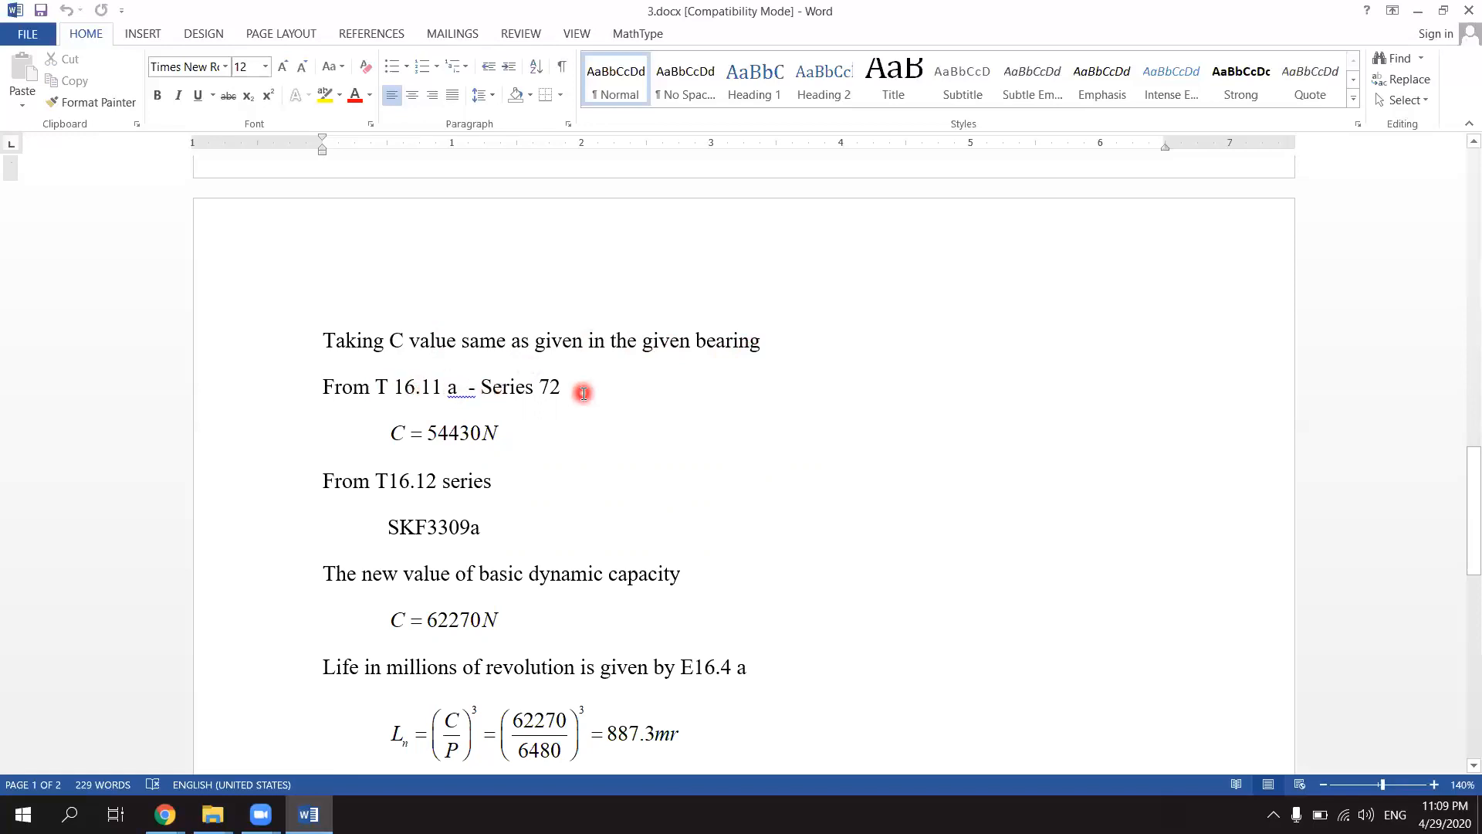
pyautogui.click(443, 434)
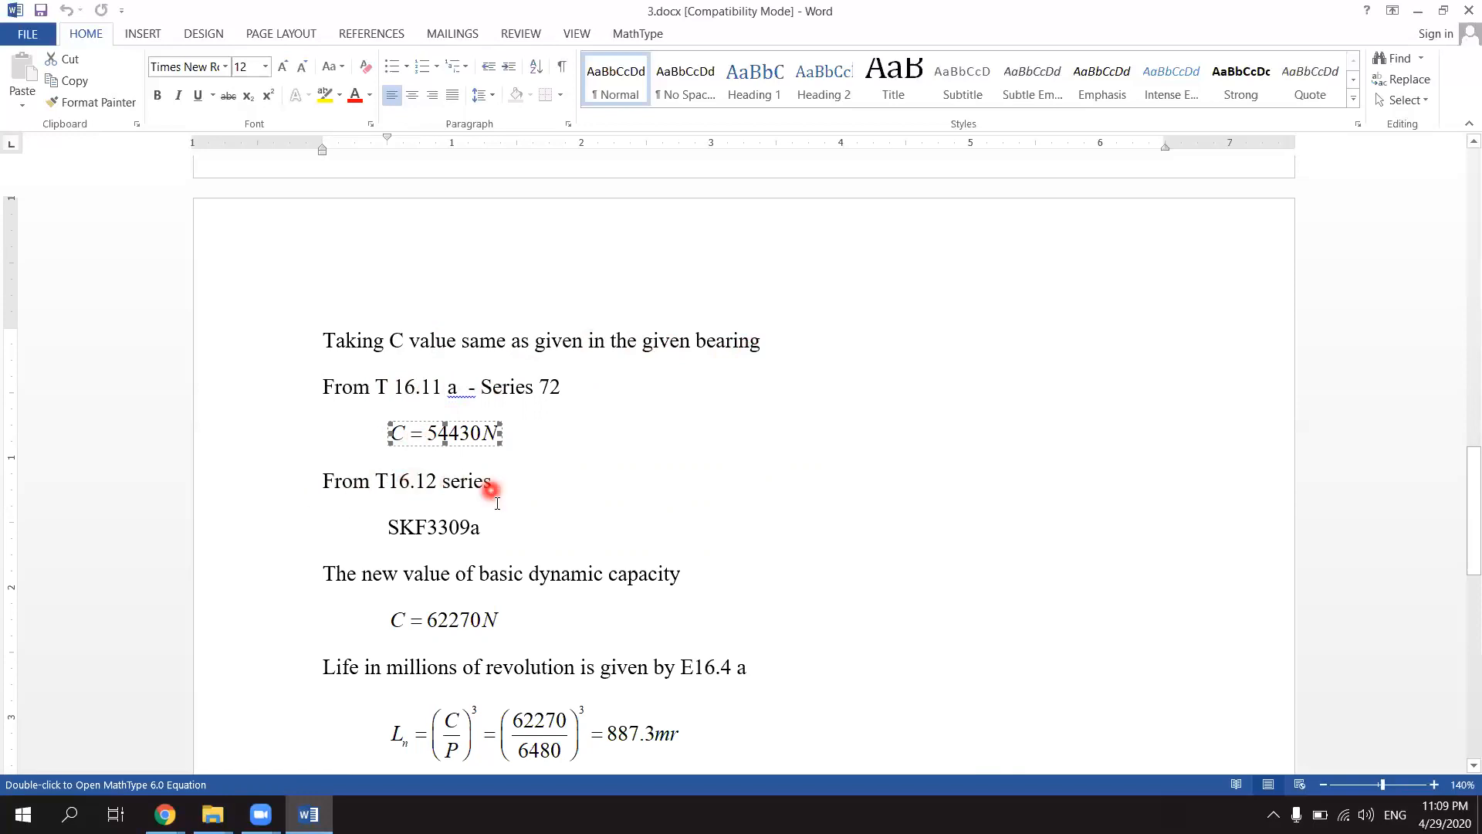
pyautogui.moveTo(454, 535)
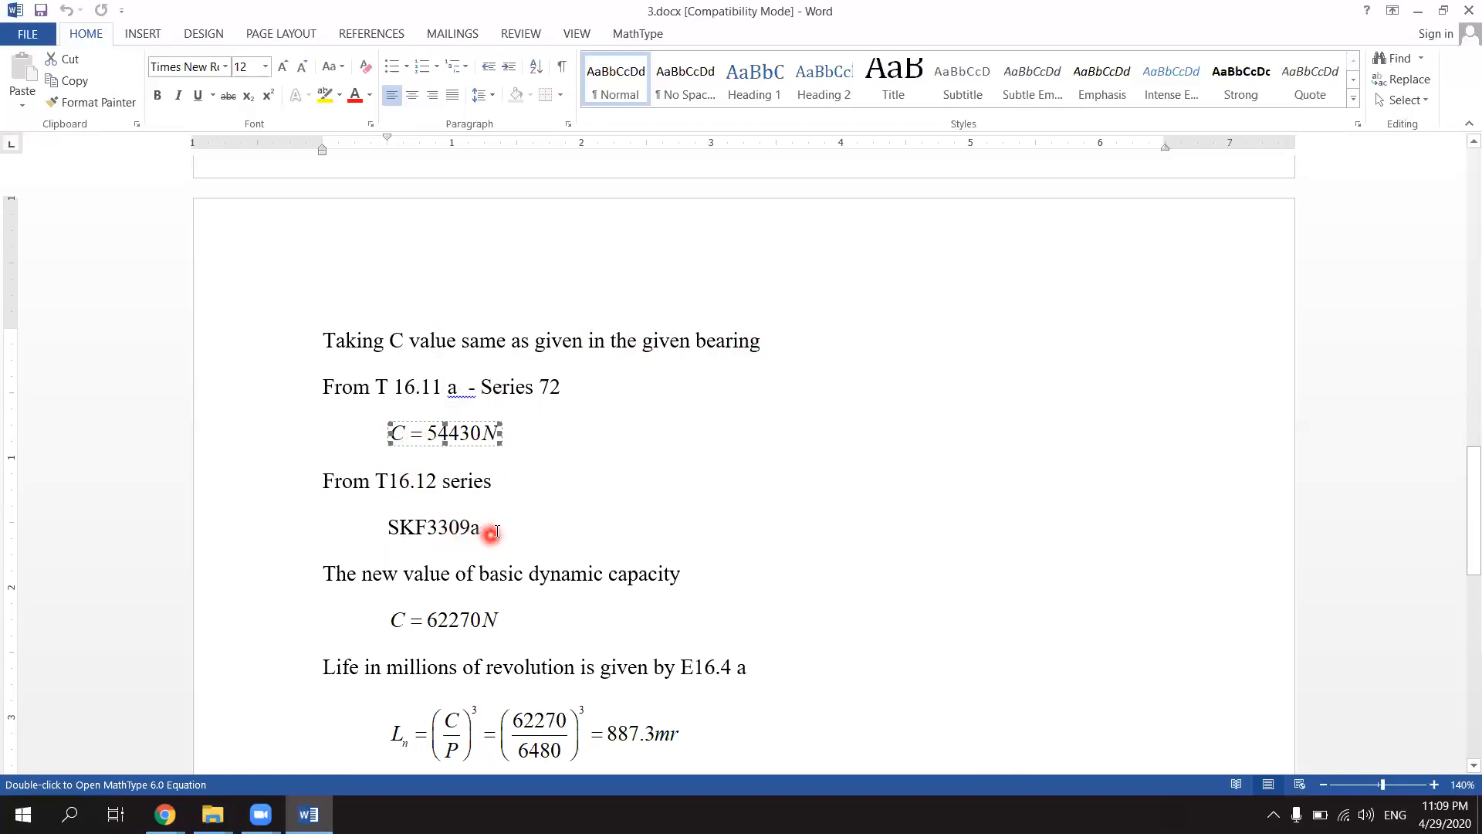
pyautogui.scroll(-3)
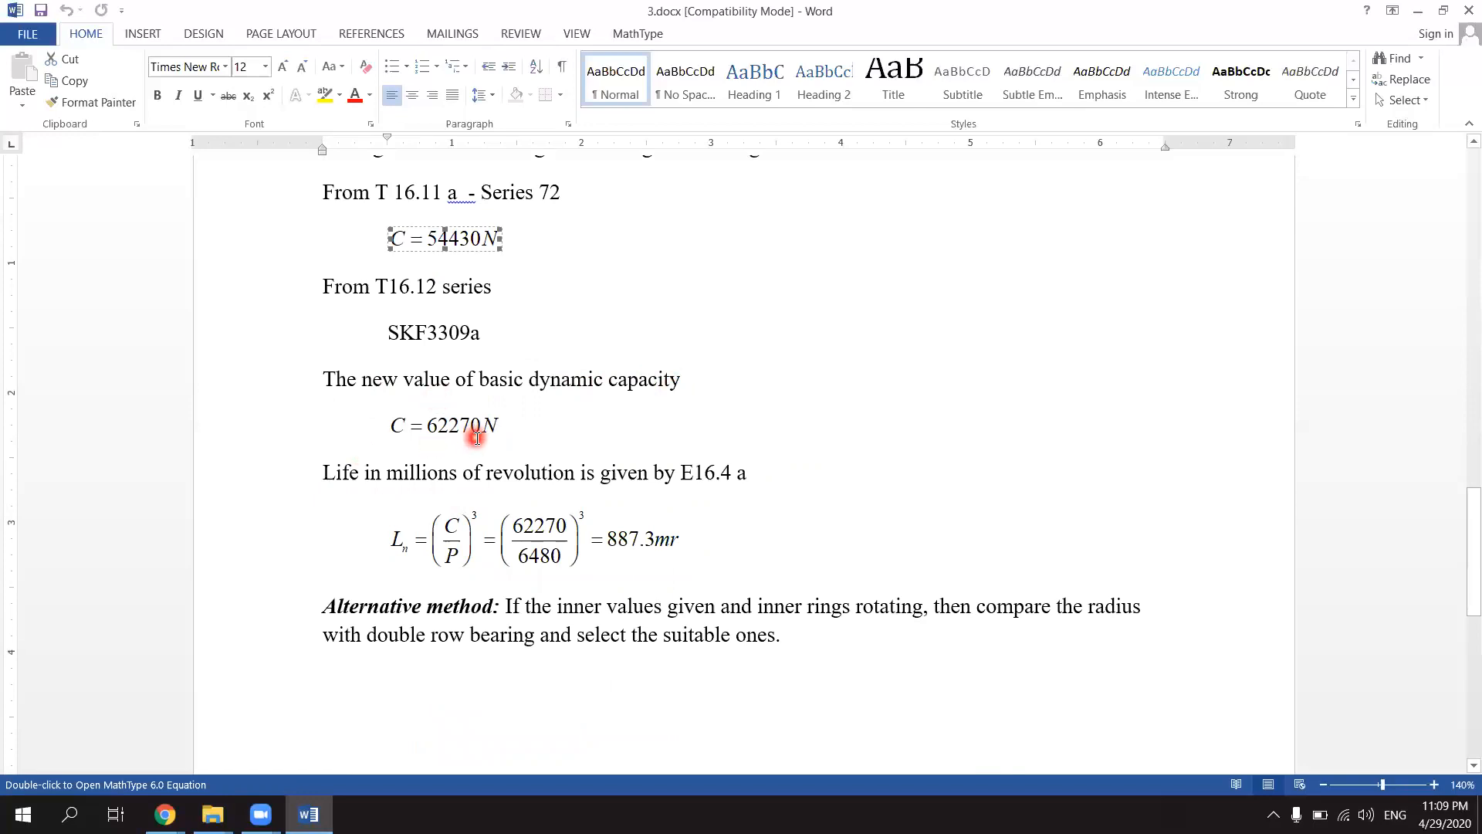
pyautogui.moveTo(485, 444)
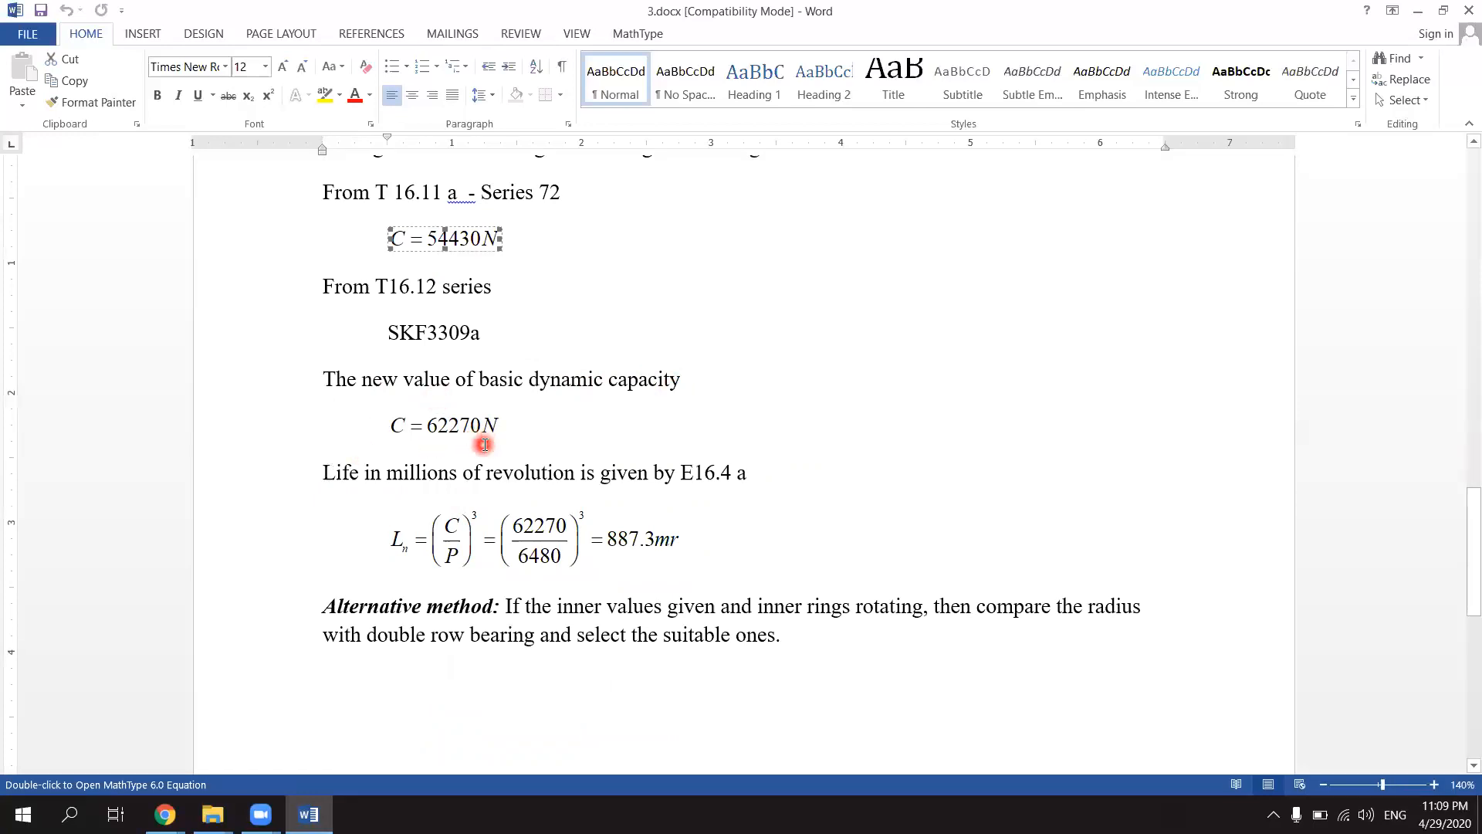
pyautogui.moveTo(474, 457)
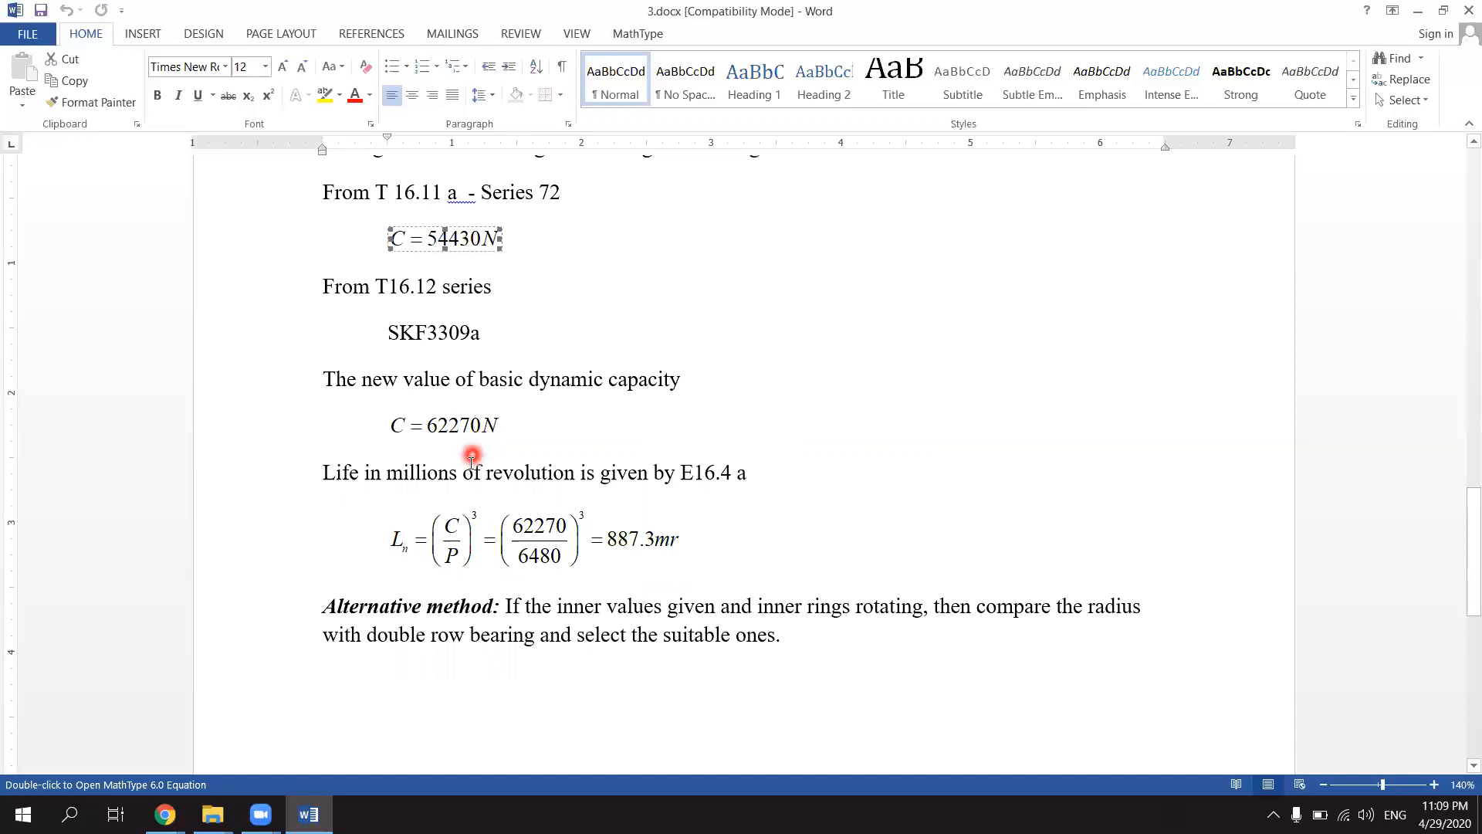
pyautogui.moveTo(454, 519)
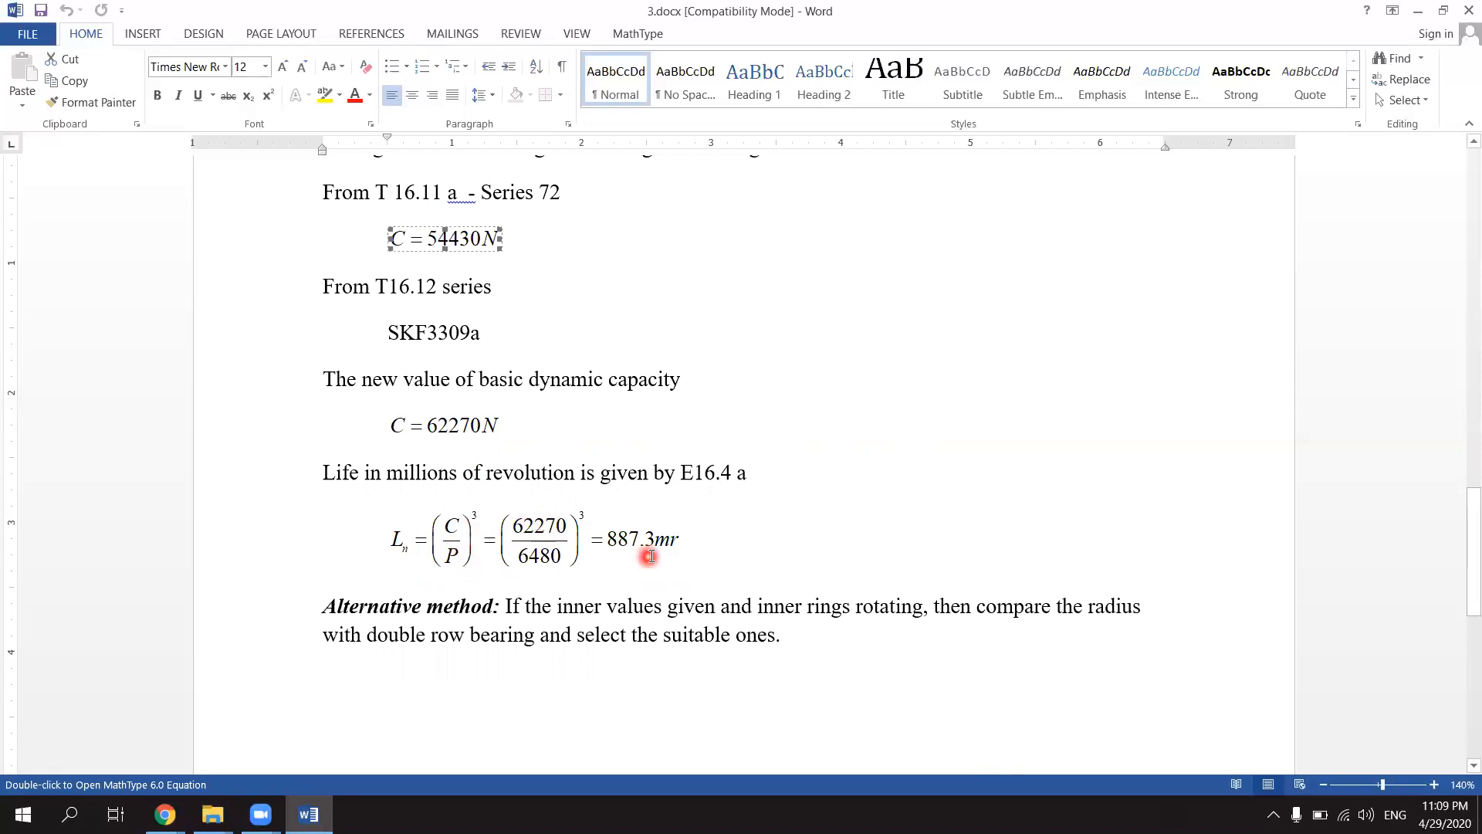
pyautogui.moveTo(676, 554)
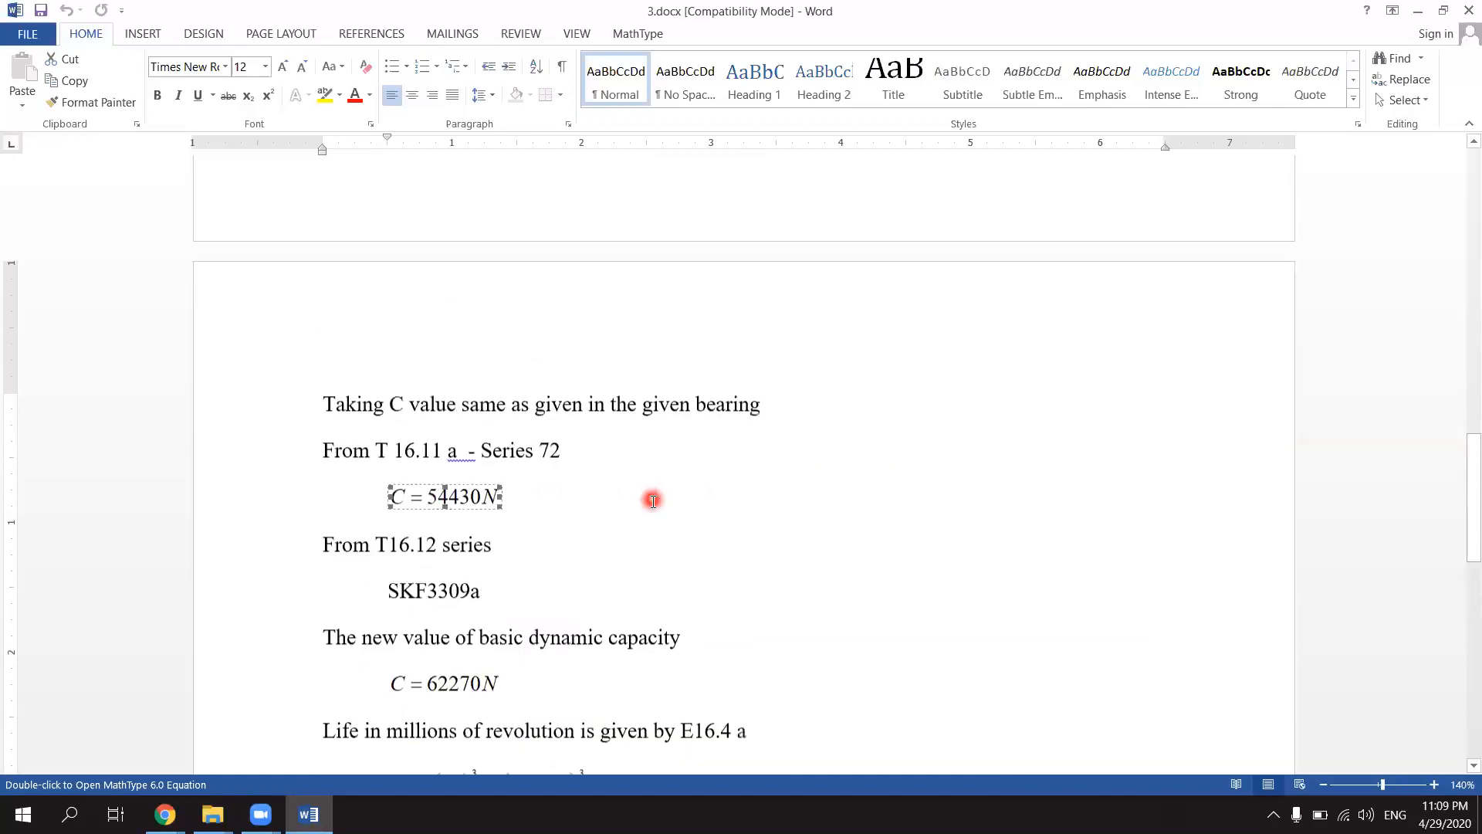
pyautogui.scroll(-3)
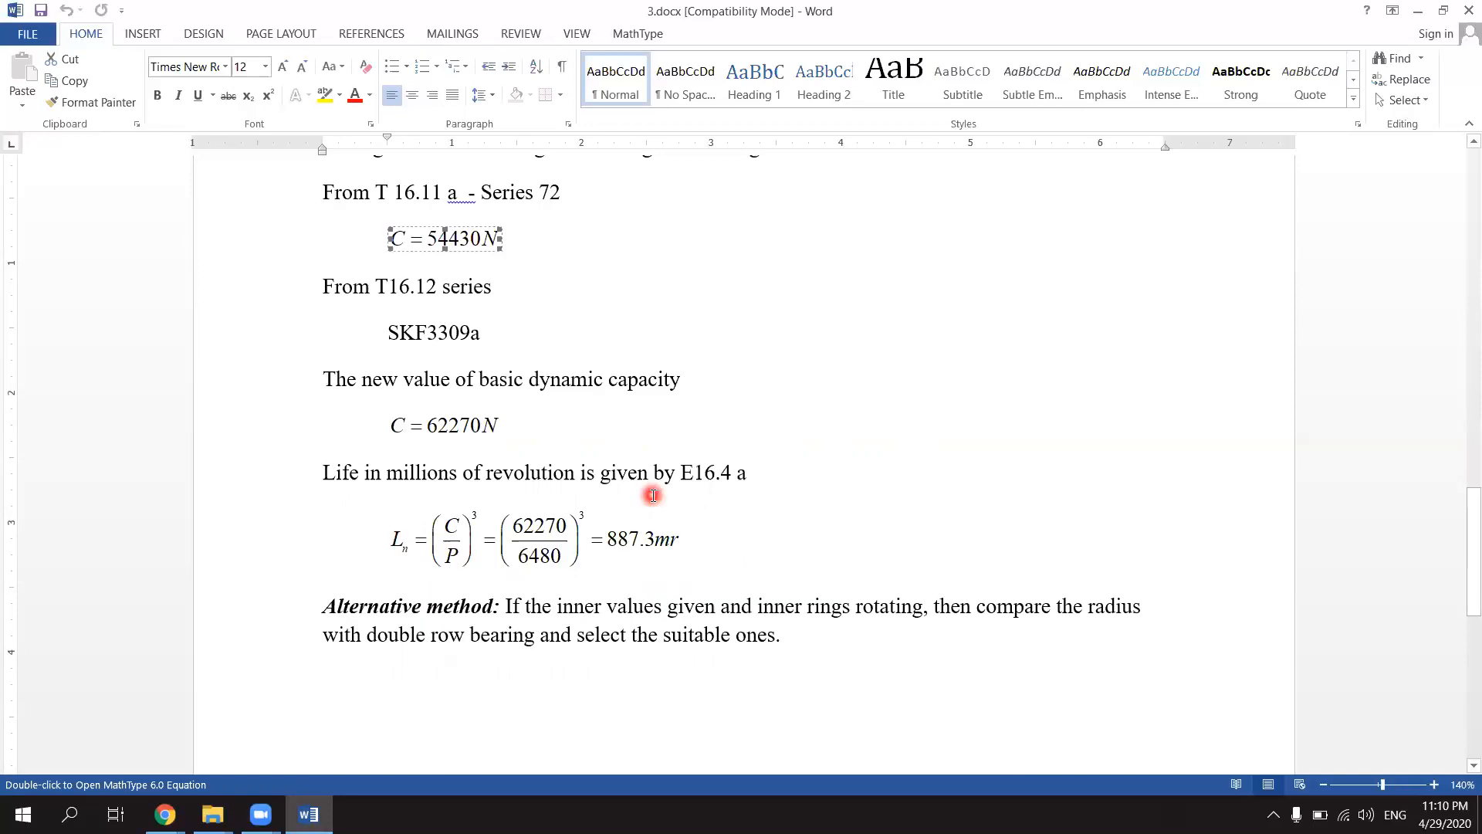
pyautogui.moveTo(673, 640)
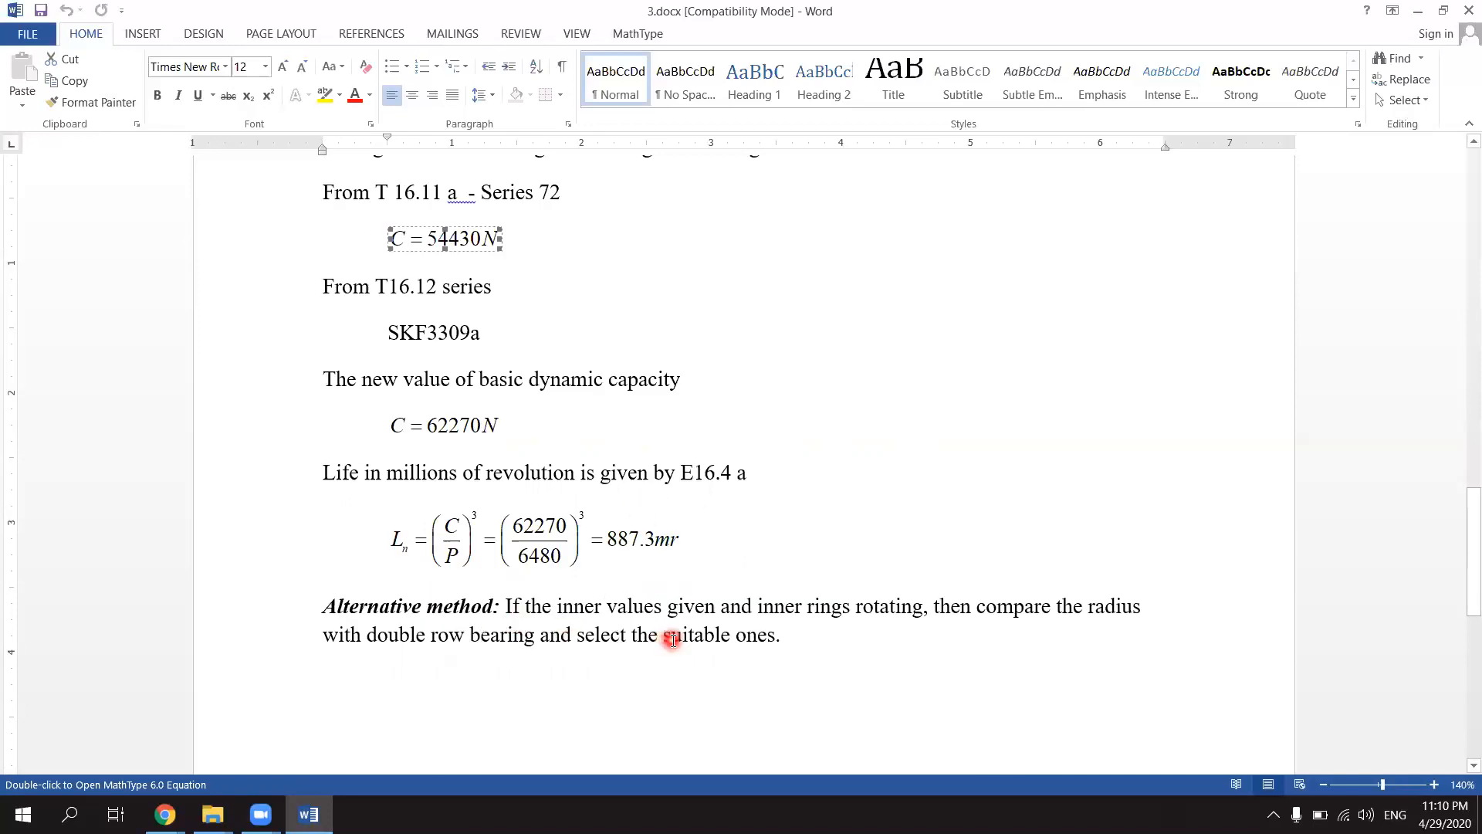